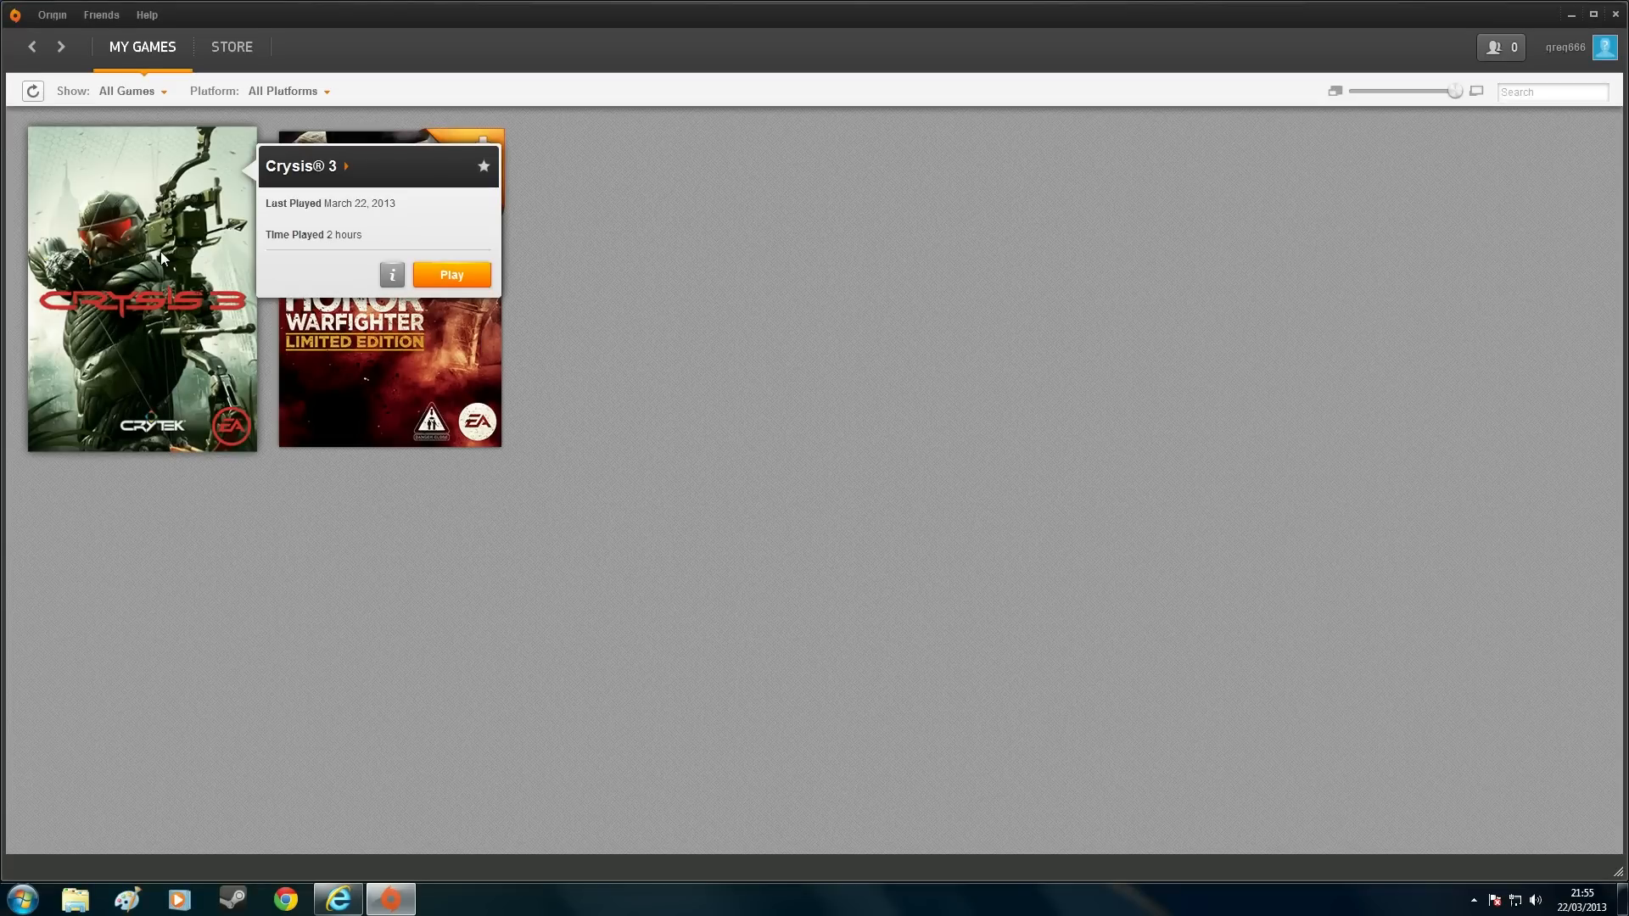
mouse_move(231, 203)
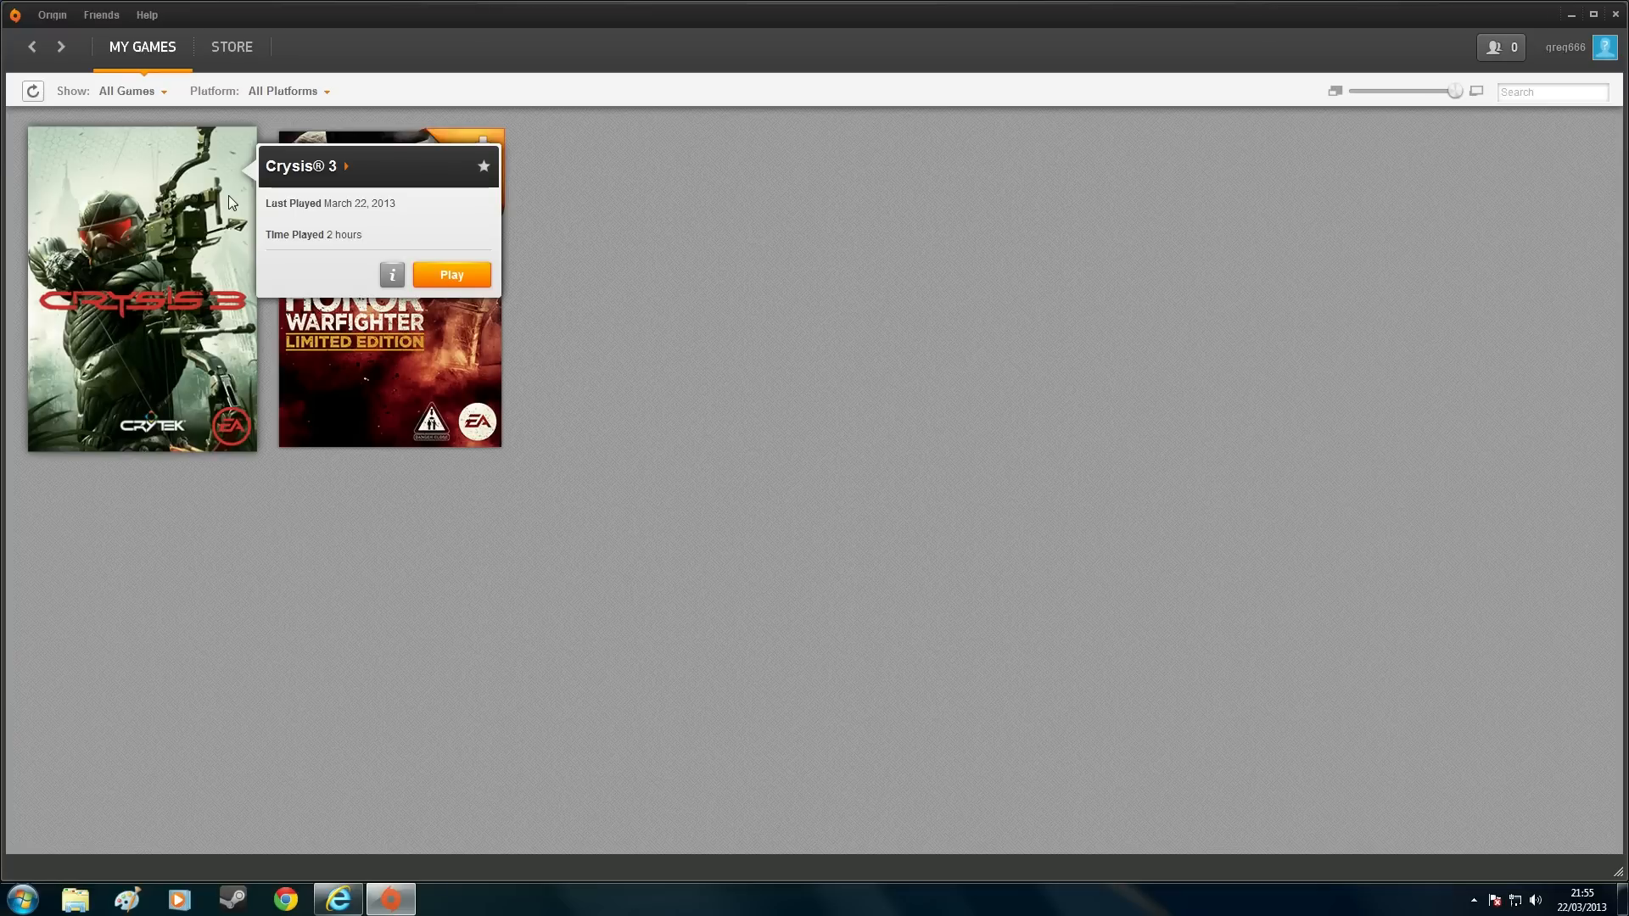
mouse_move(317, 189)
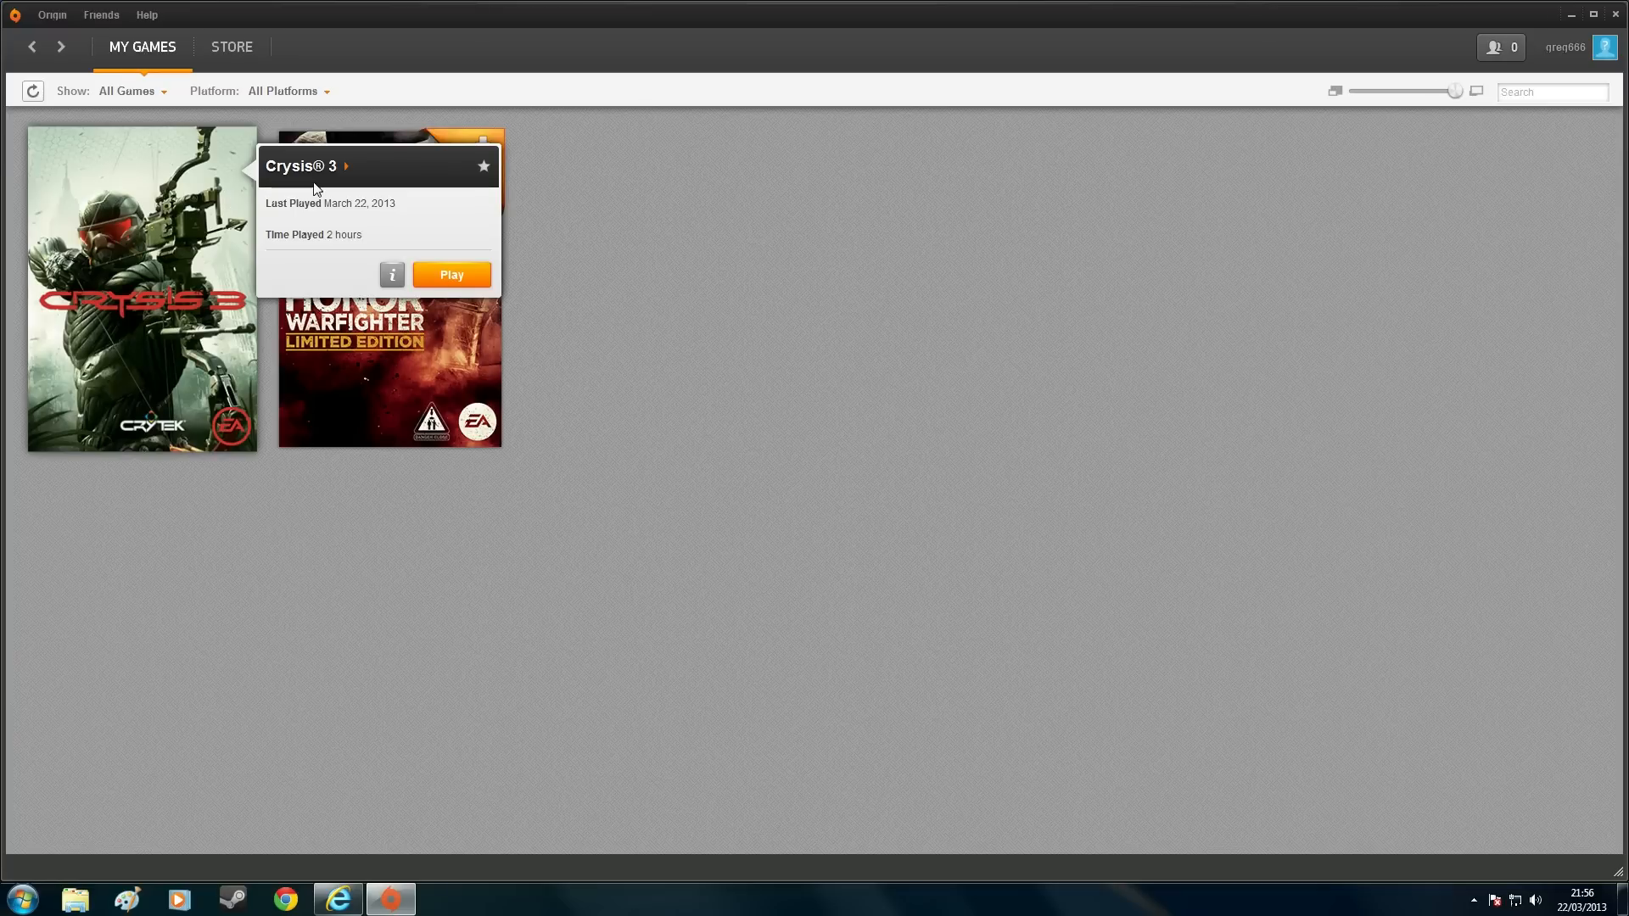
mouse_move(177, 218)
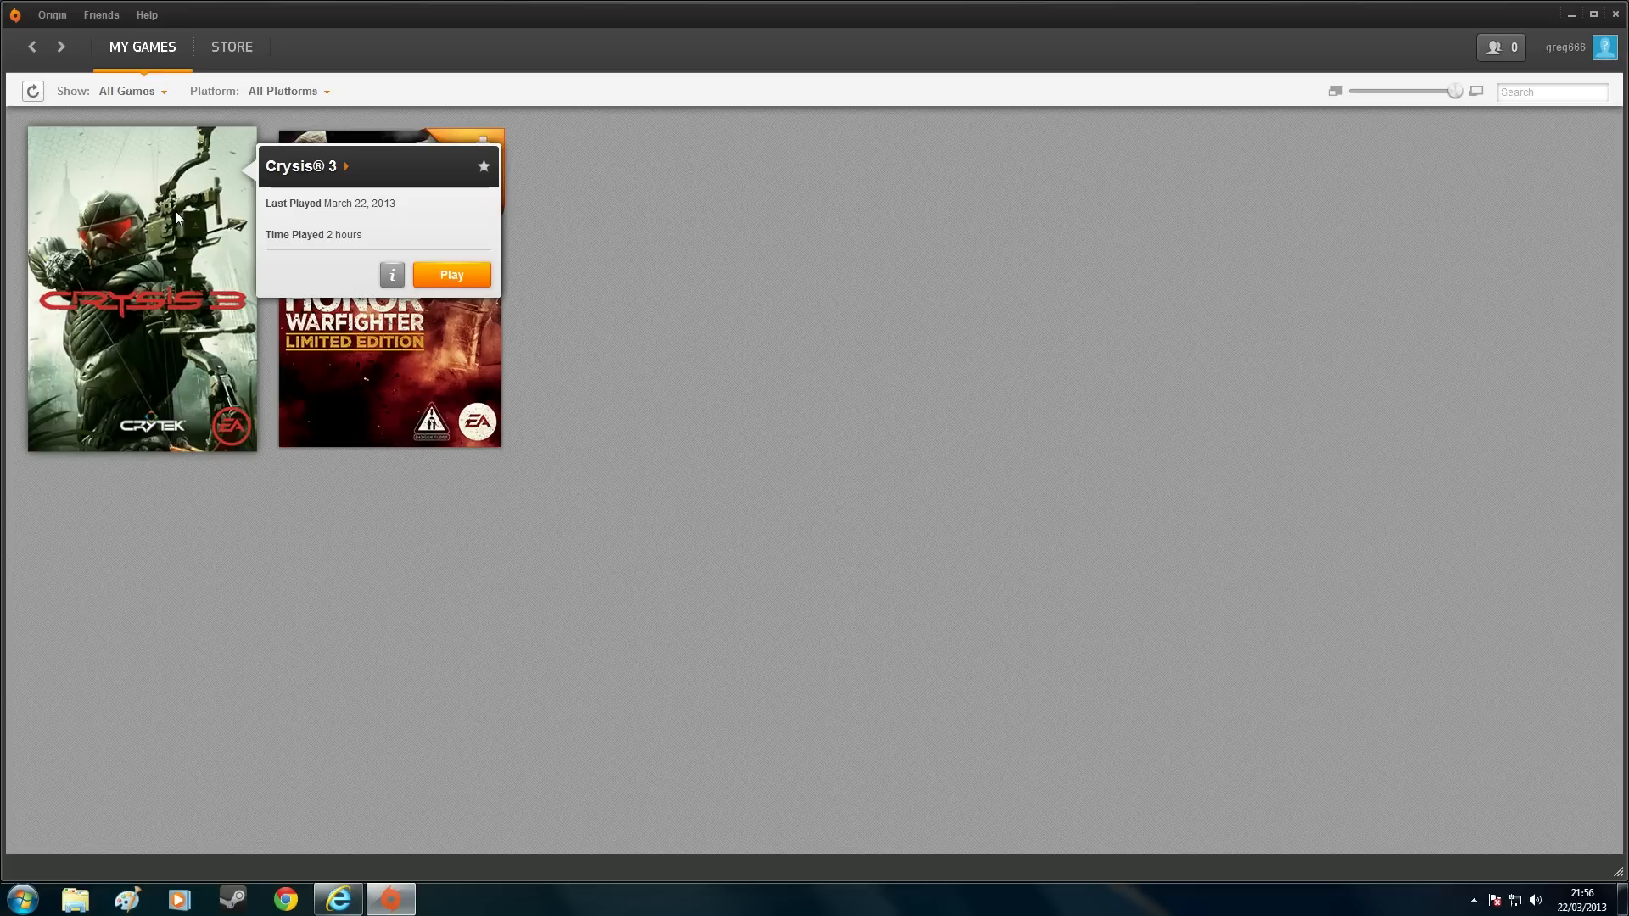
mouse_move(218, 189)
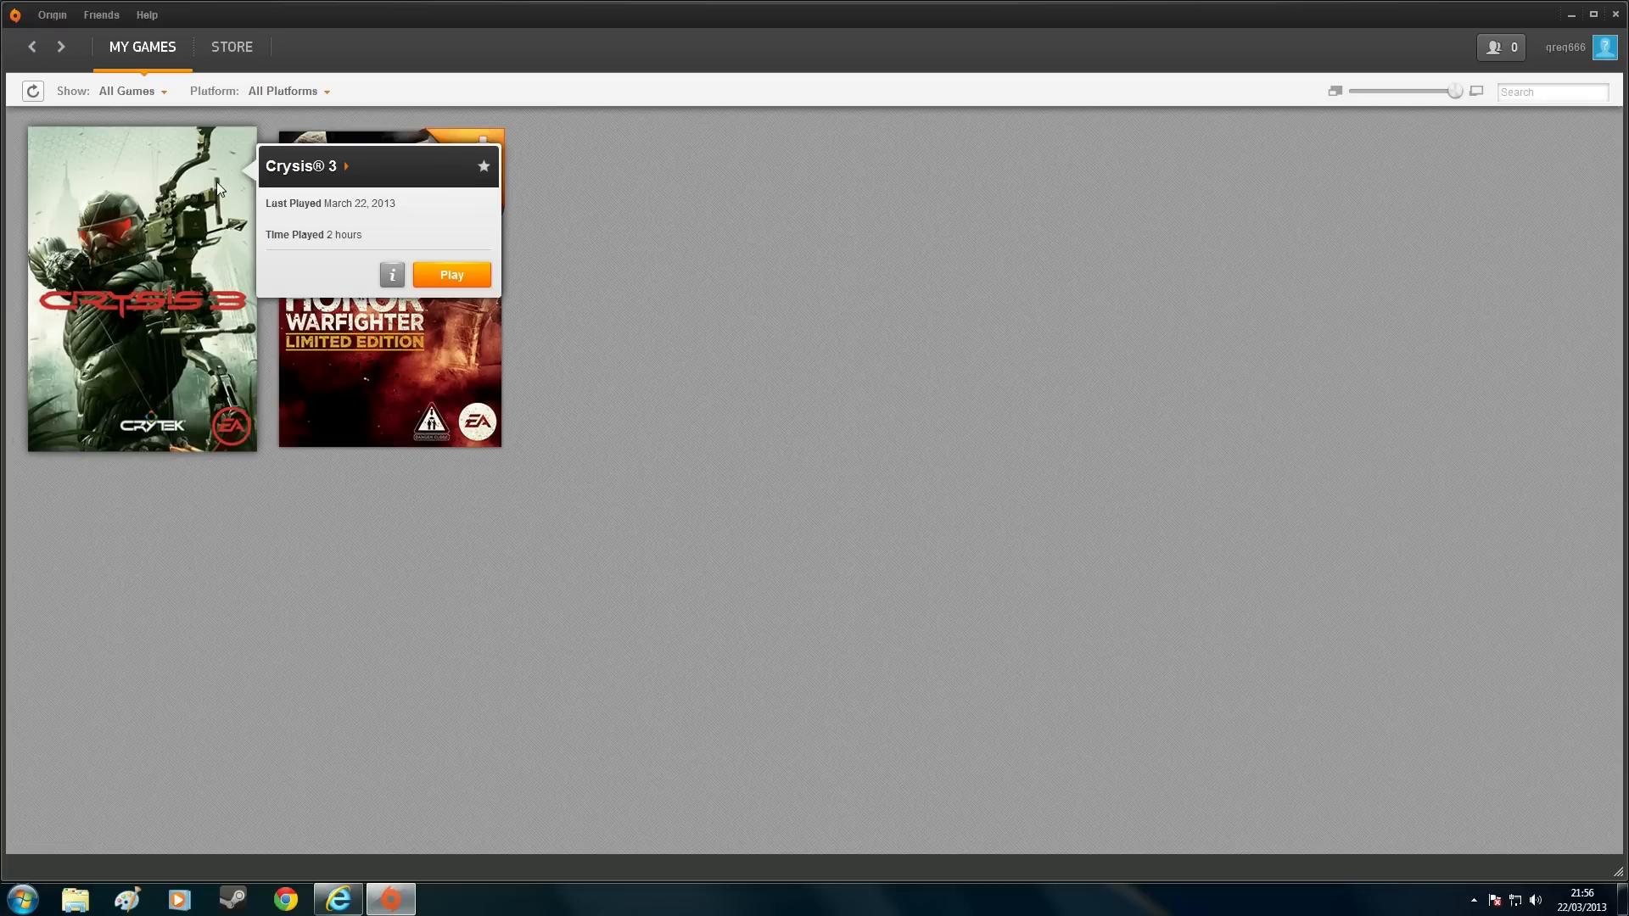
mouse_move(198, 235)
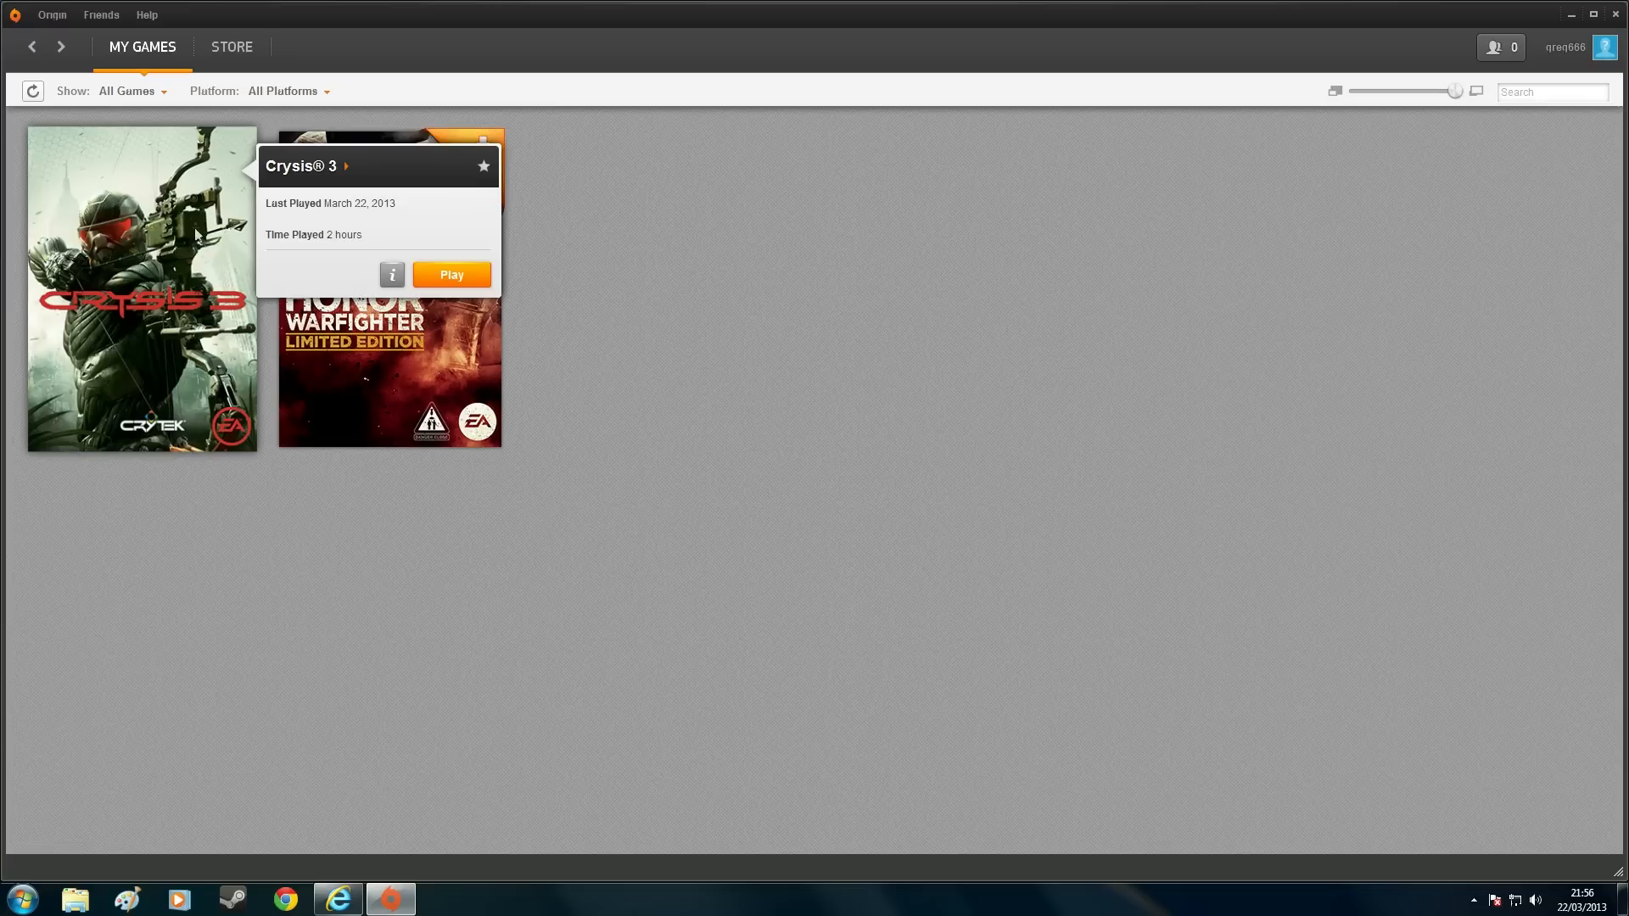
mouse_move(117, 176)
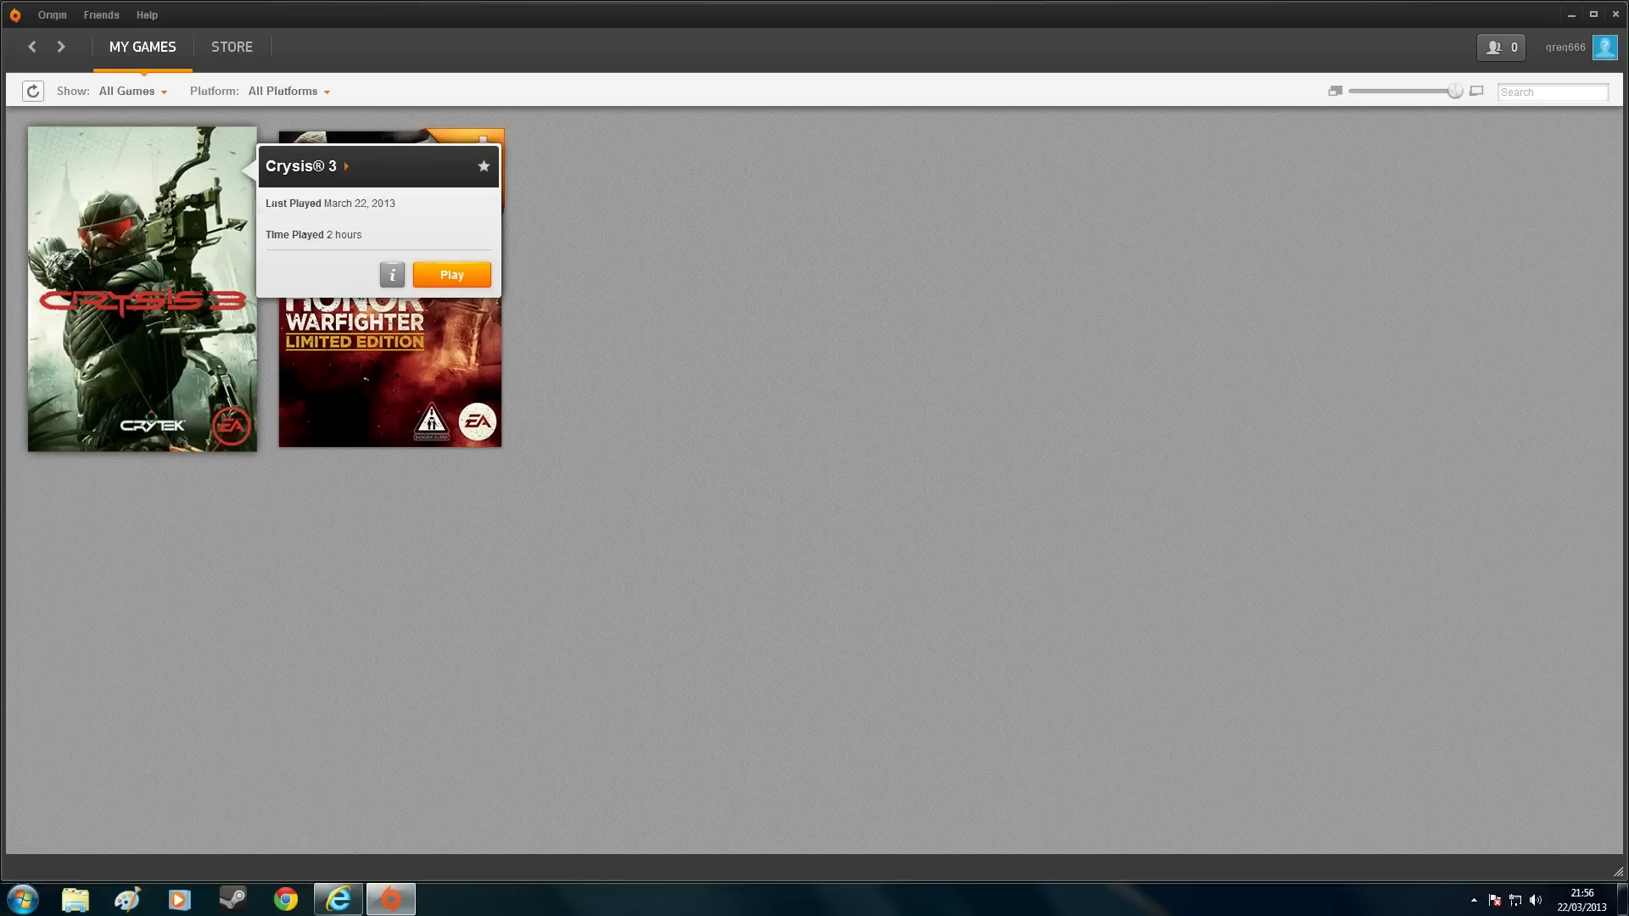
mouse_move(577, 253)
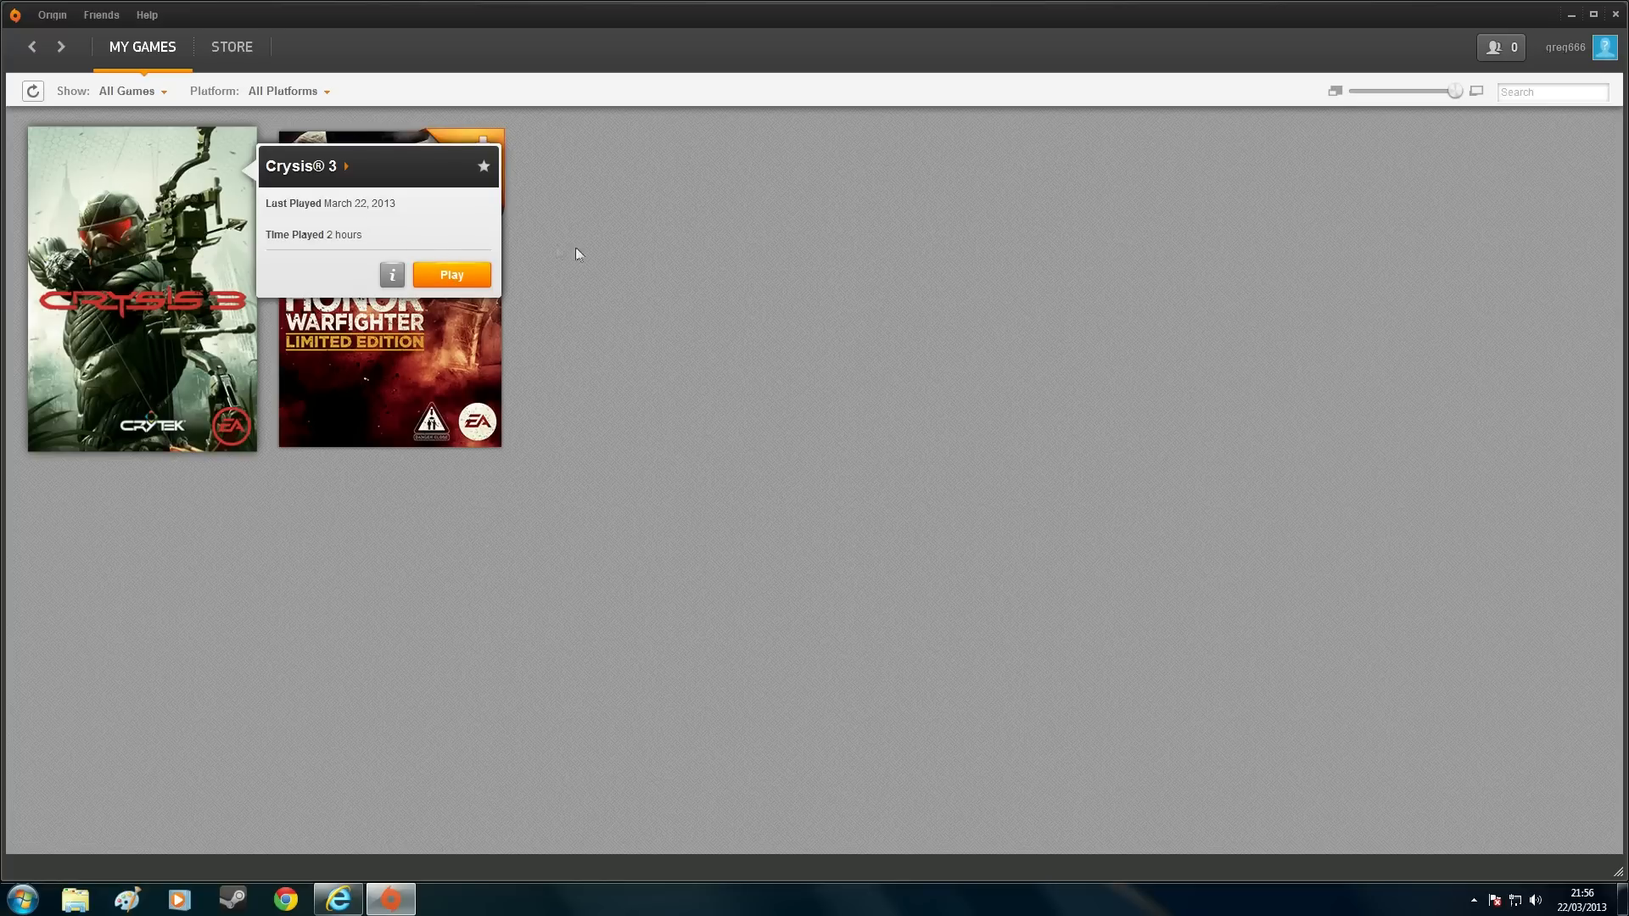
mouse_move(296, 278)
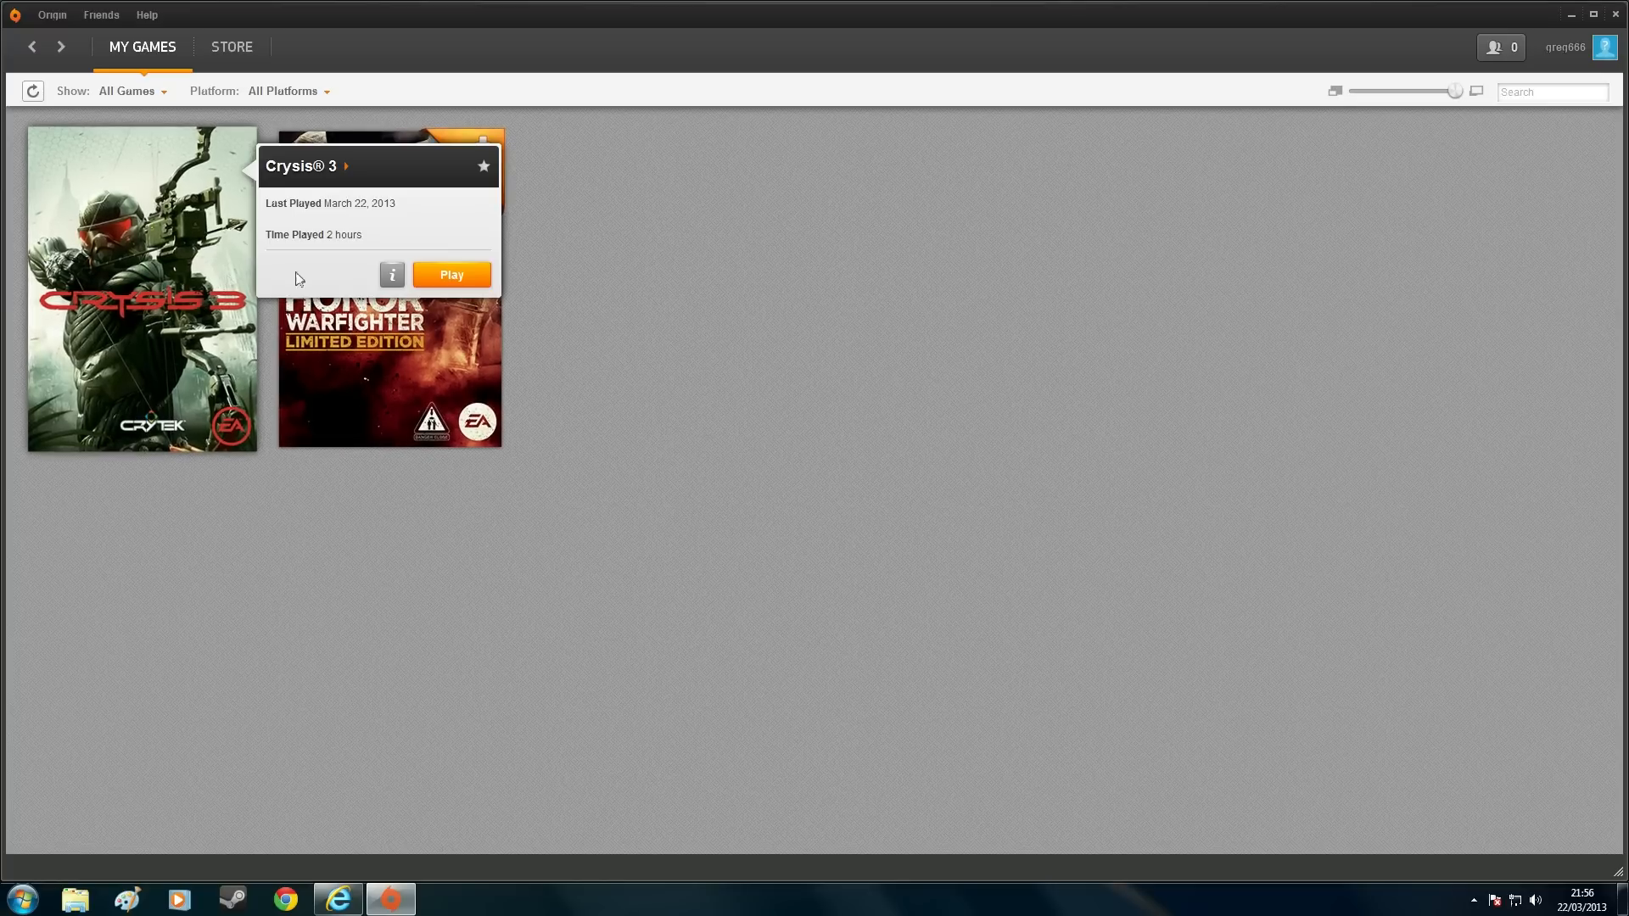
Start a Crysis 3 launch, cancel it, and open Origin's main menu.
click(450, 274)
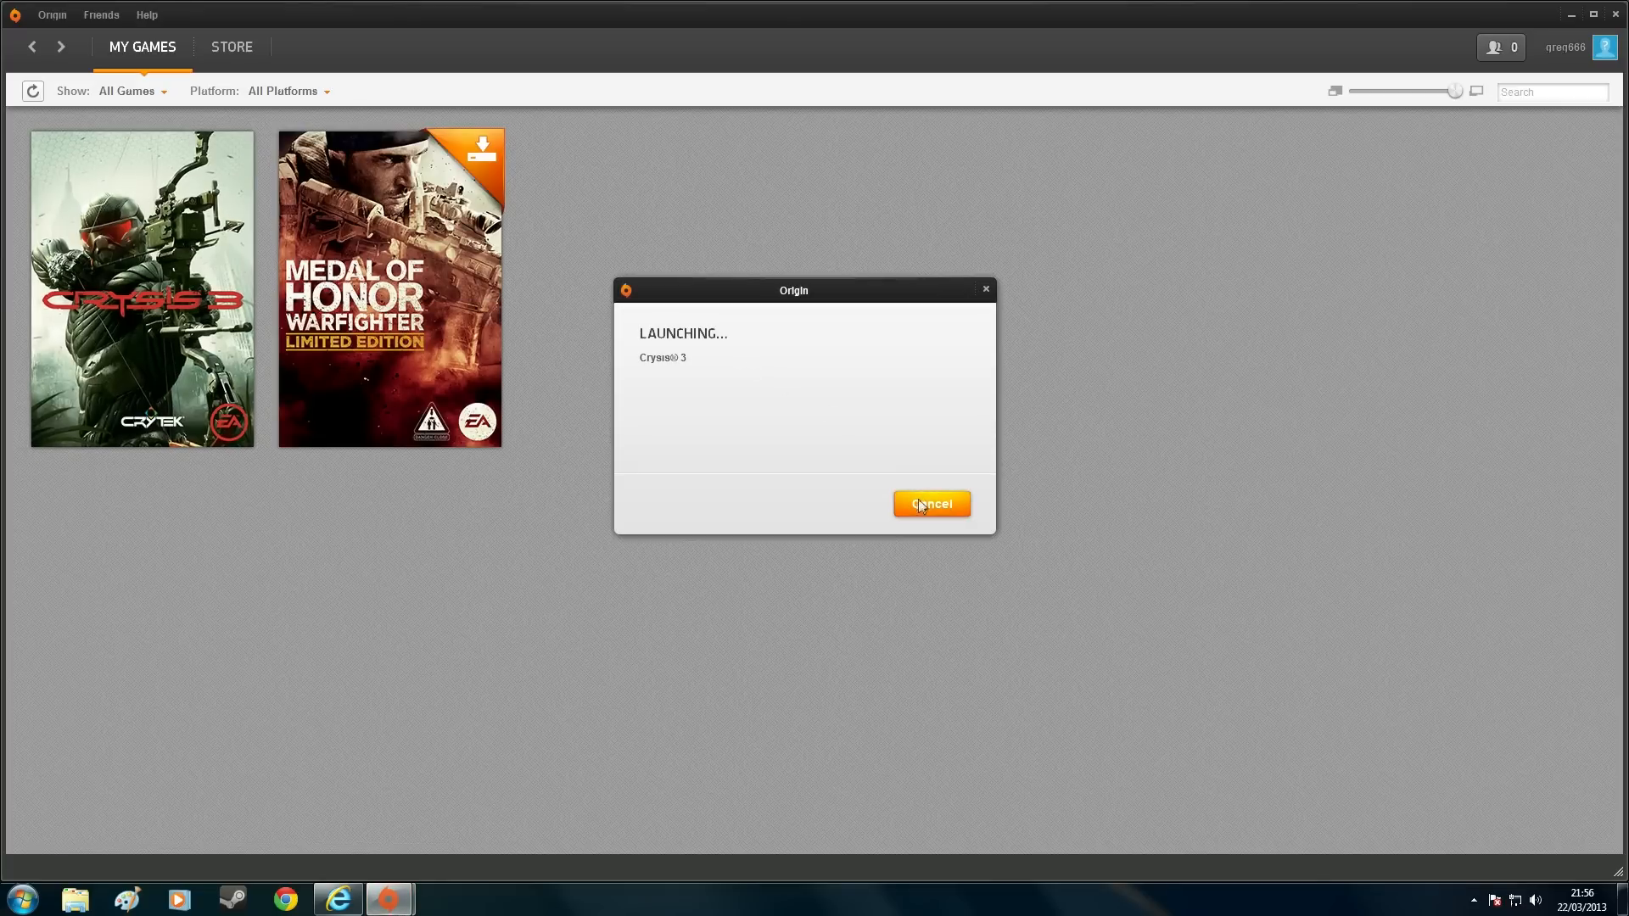
click(930, 504)
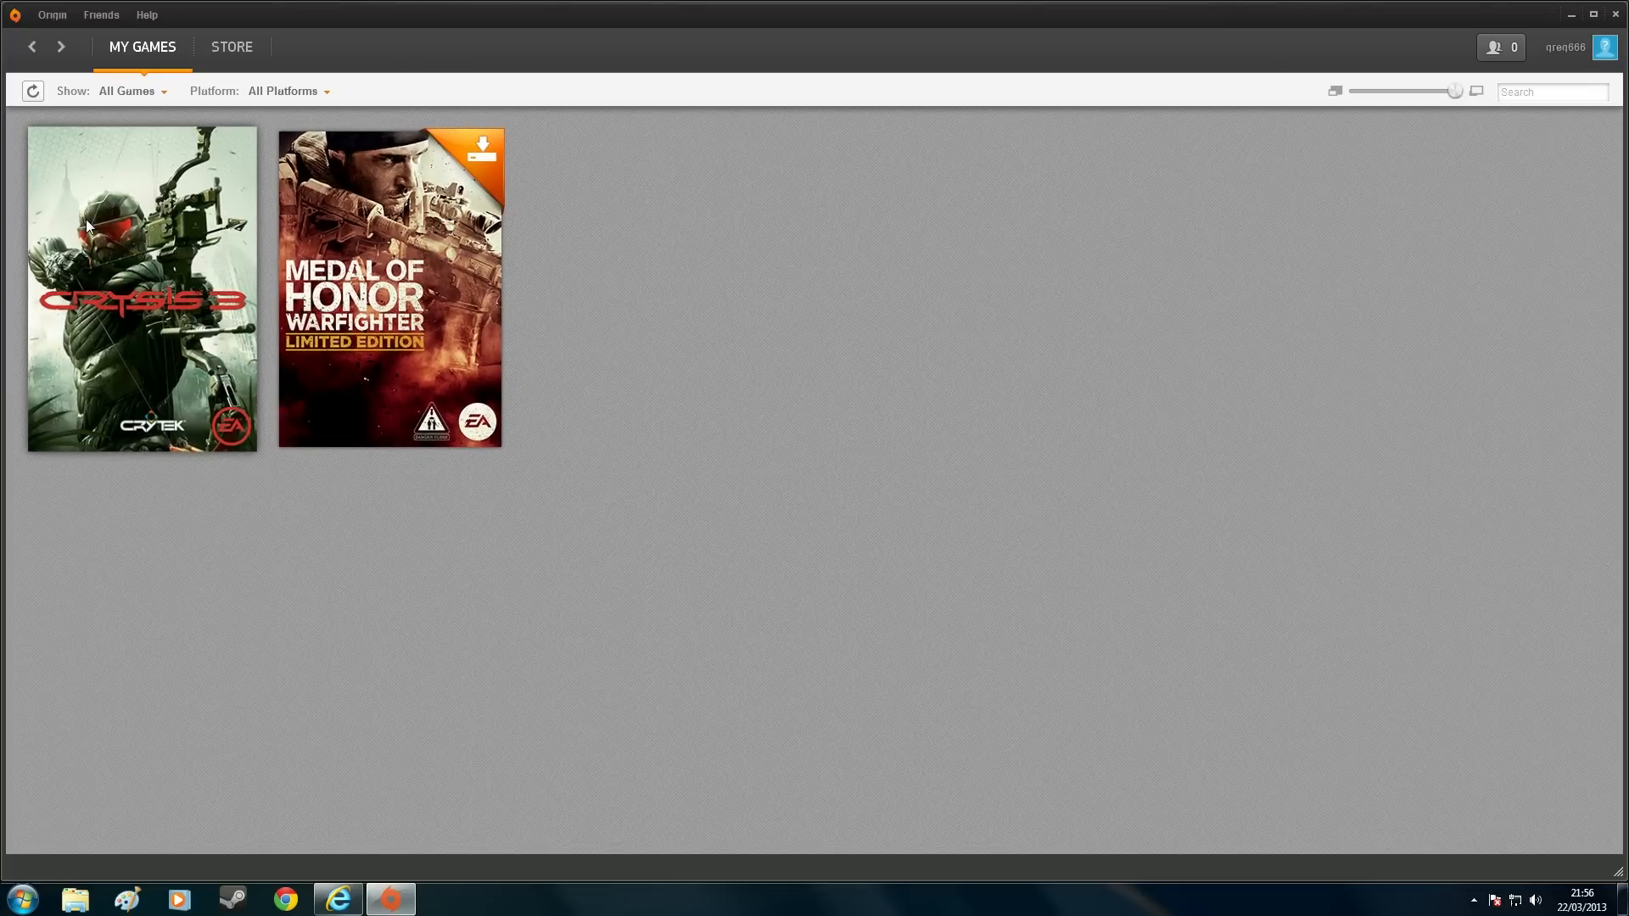
click(51, 14)
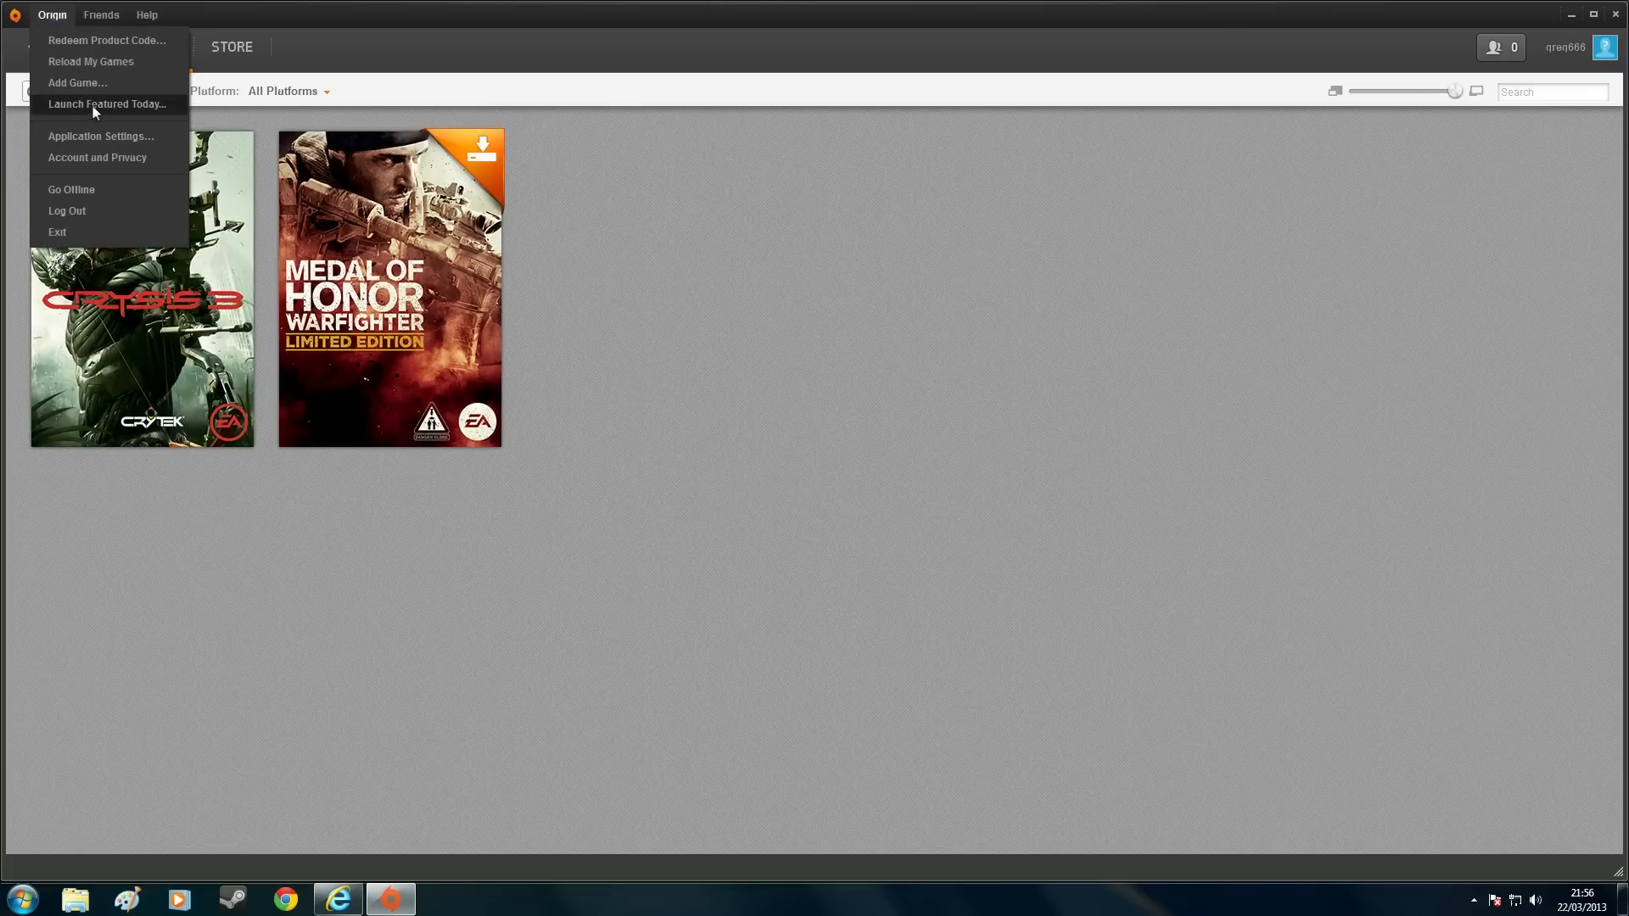
In Application Settings' In Game tab, leave 'Enable Origin In Game' off and close settings.
click(100, 136)
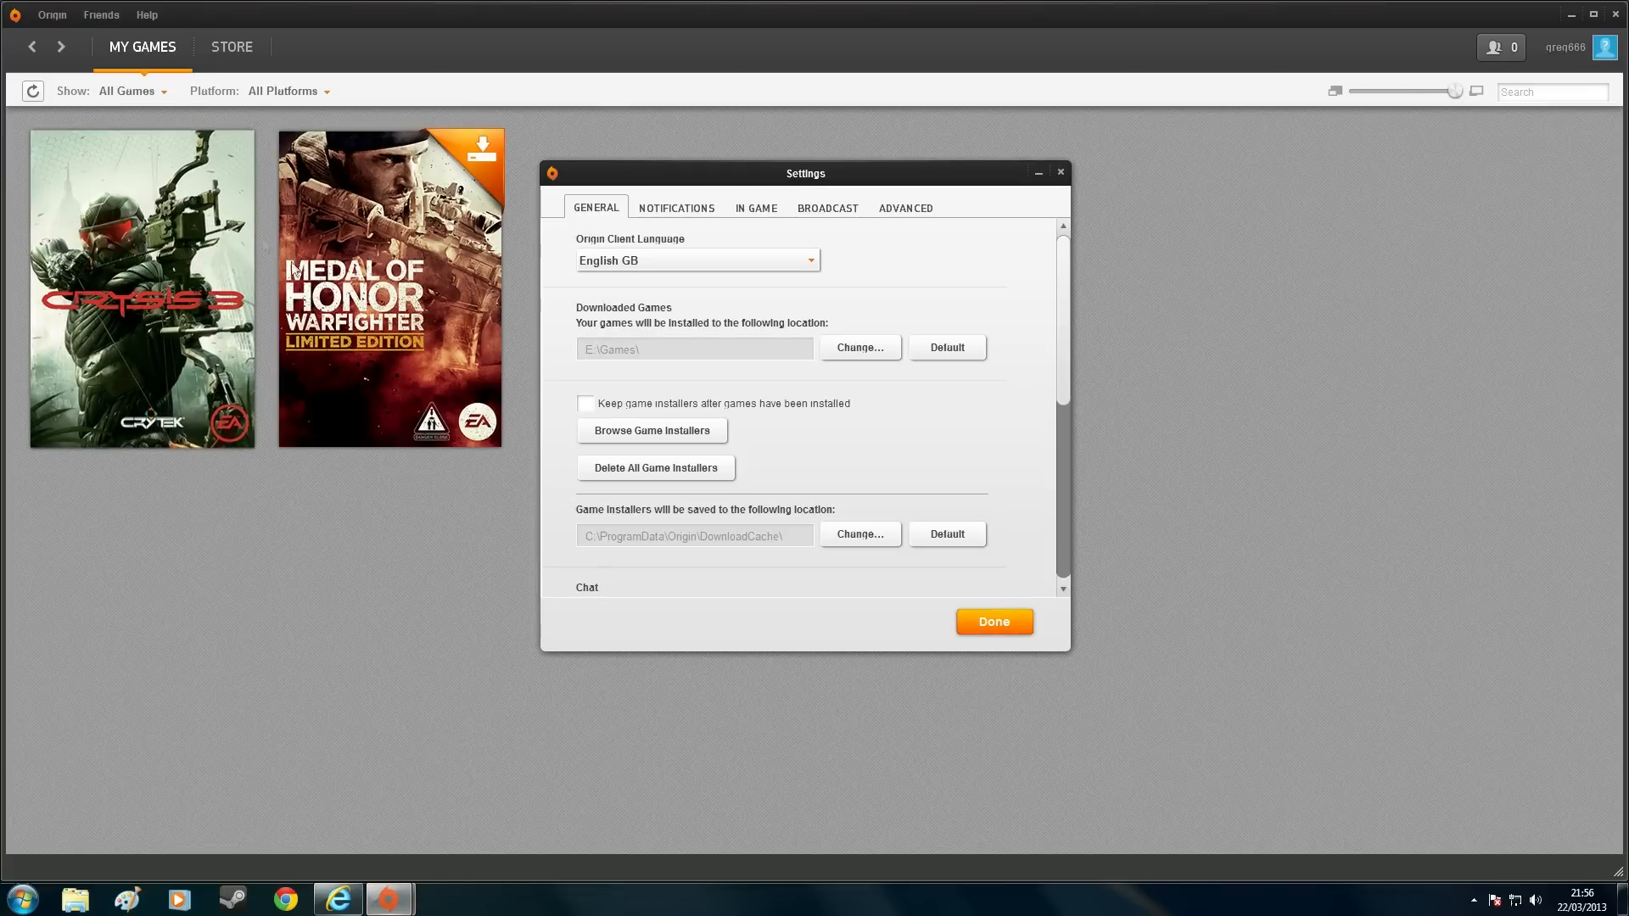
mouse_move(758, 216)
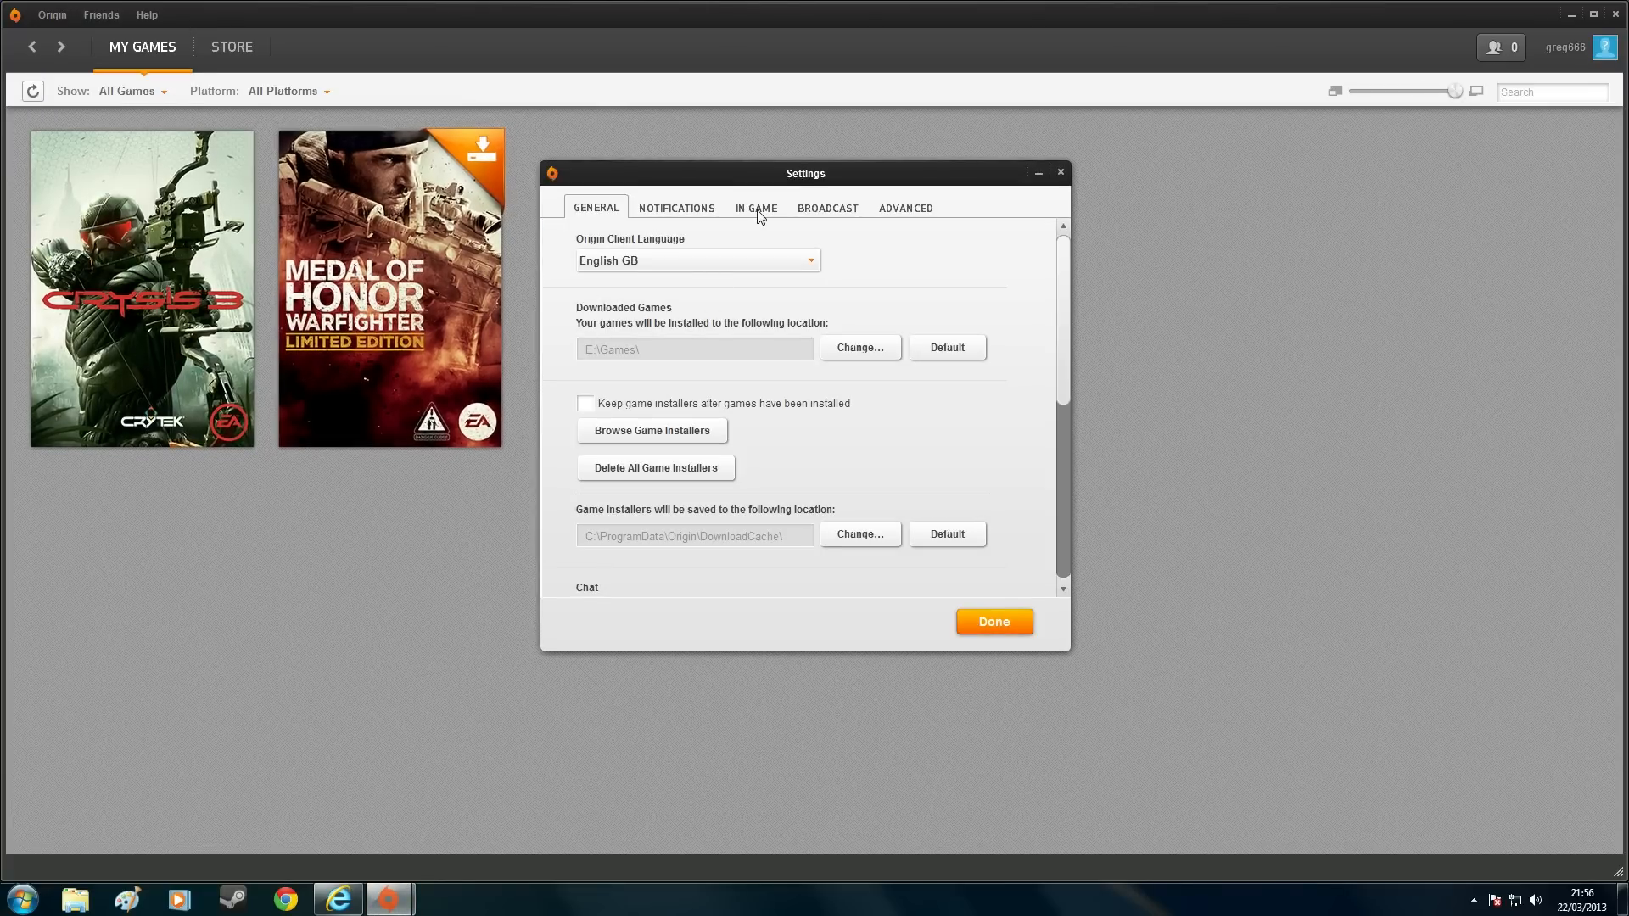
click(756, 208)
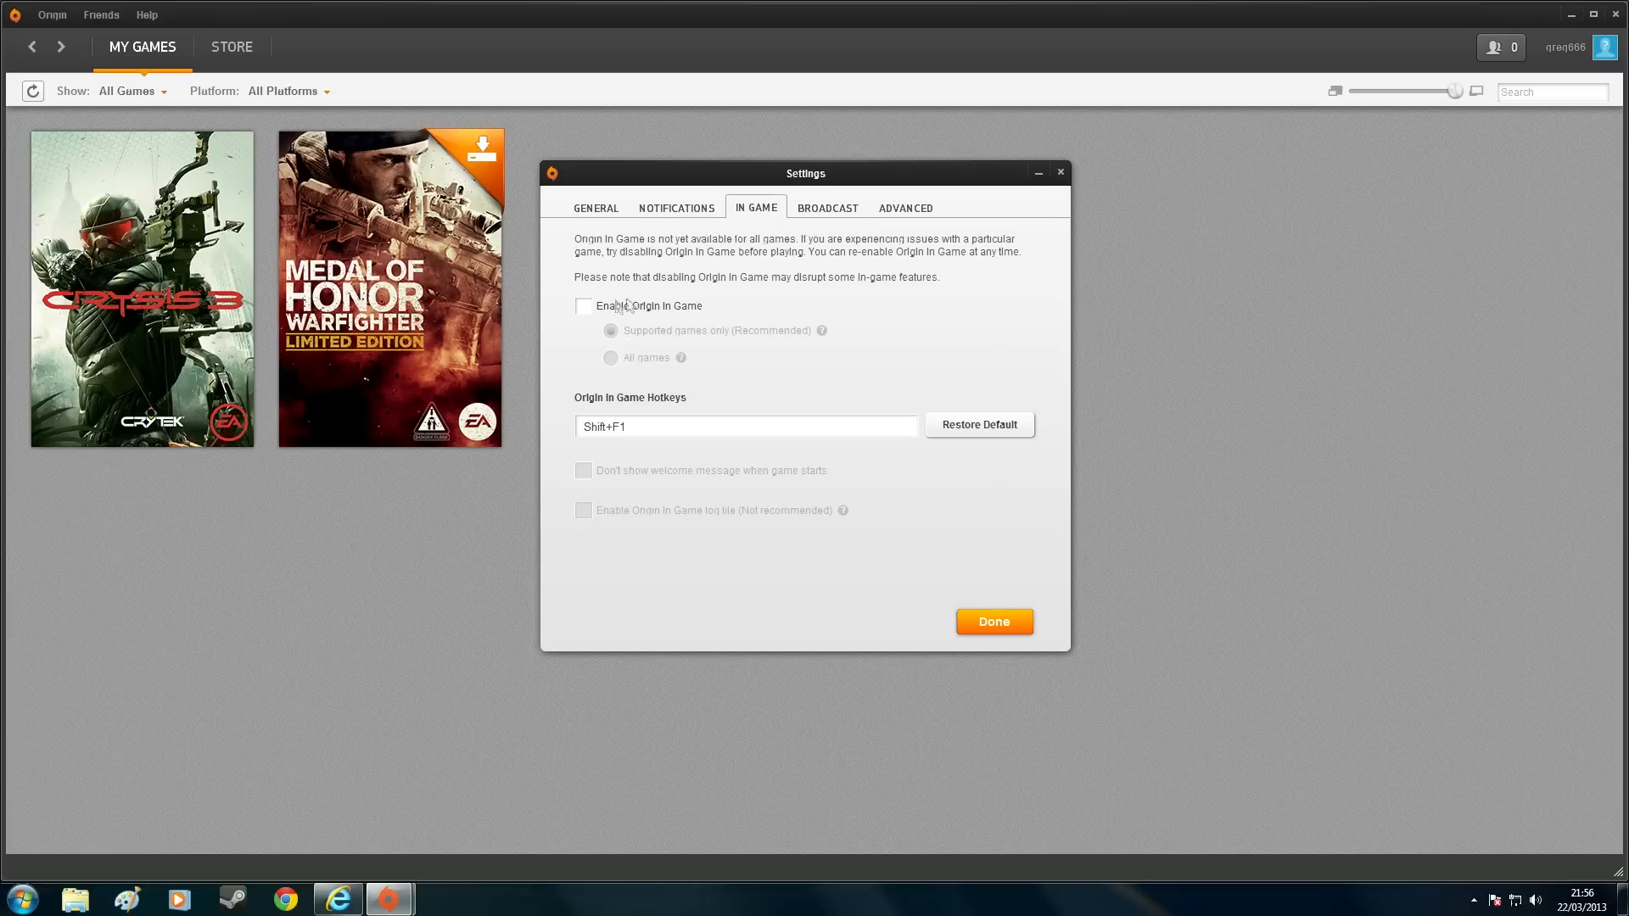
mouse_move(624, 312)
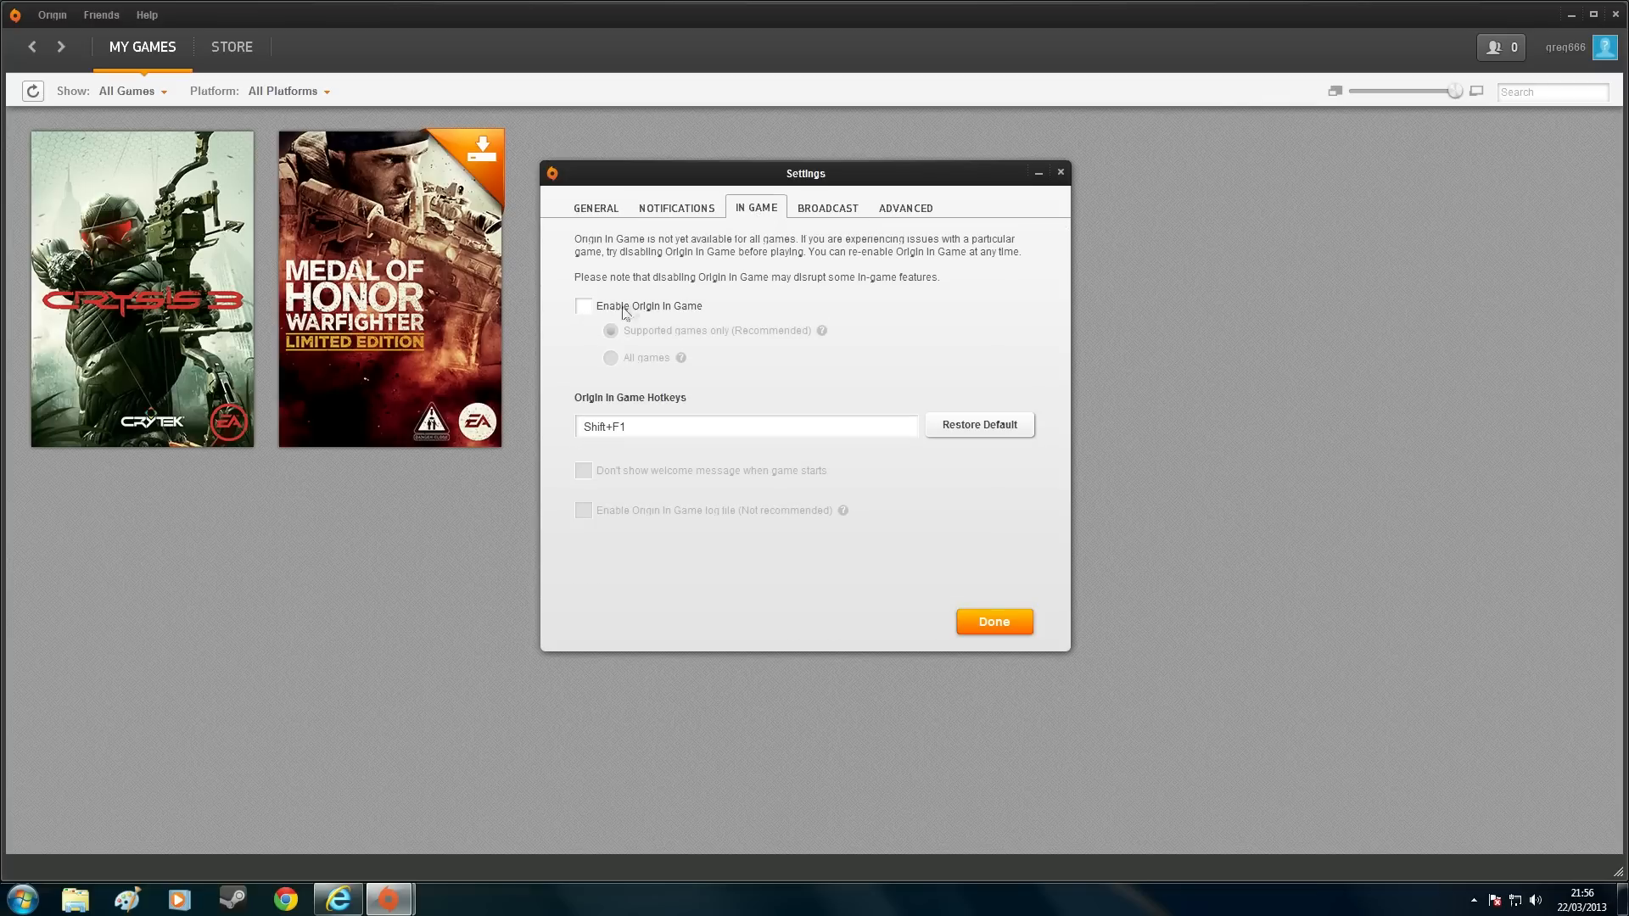
mouse_move(744, 259)
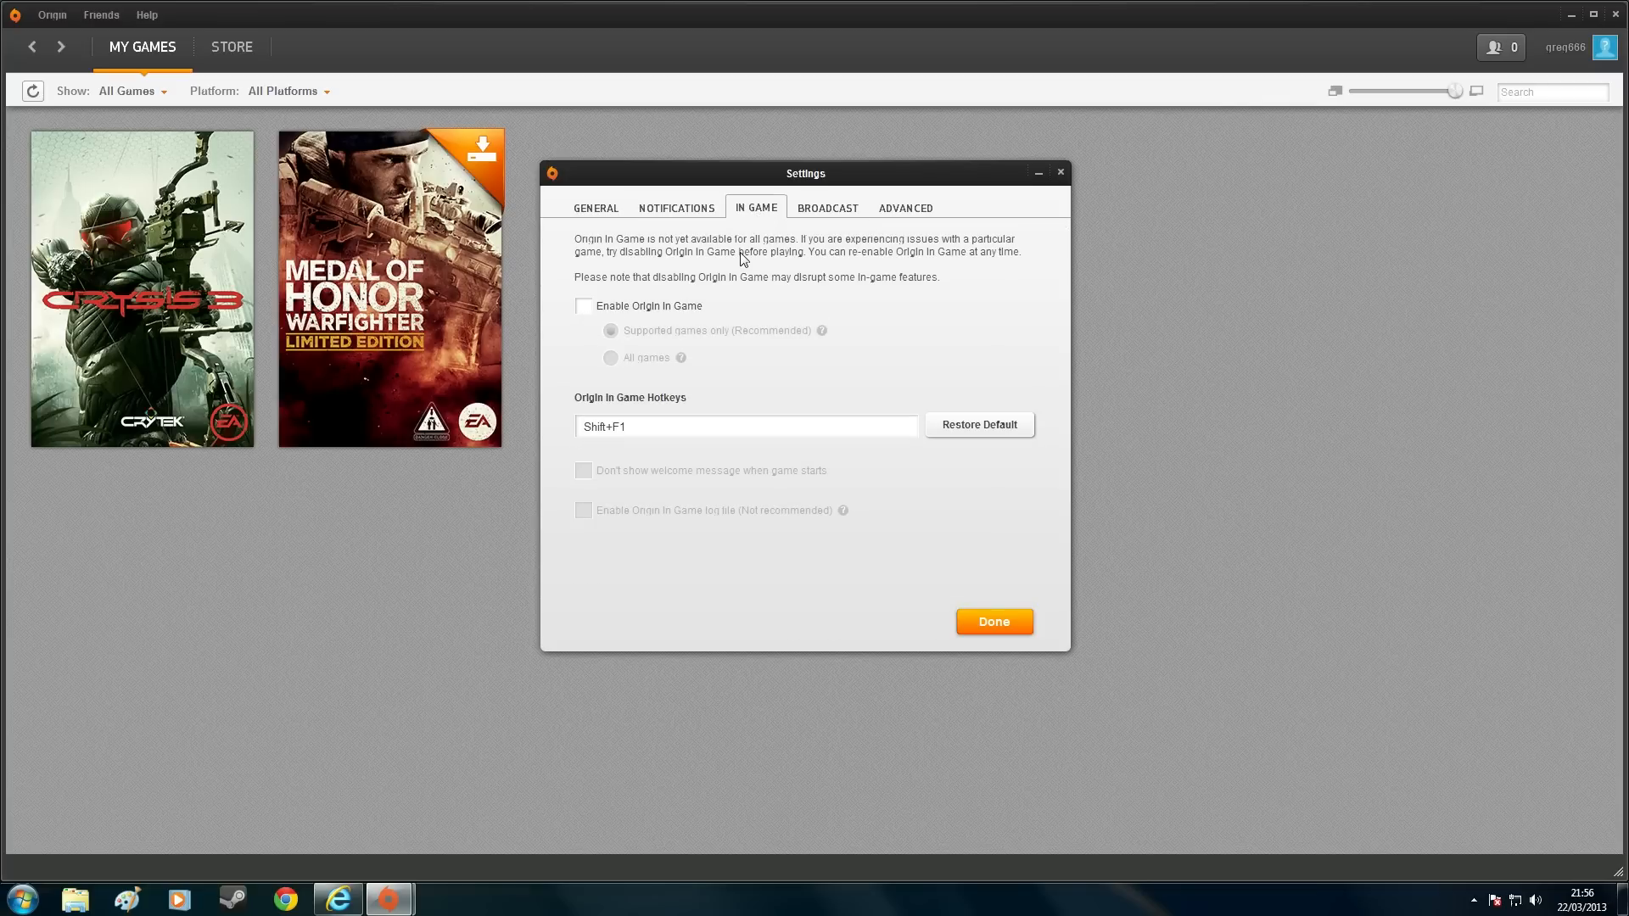
mouse_move(990, 253)
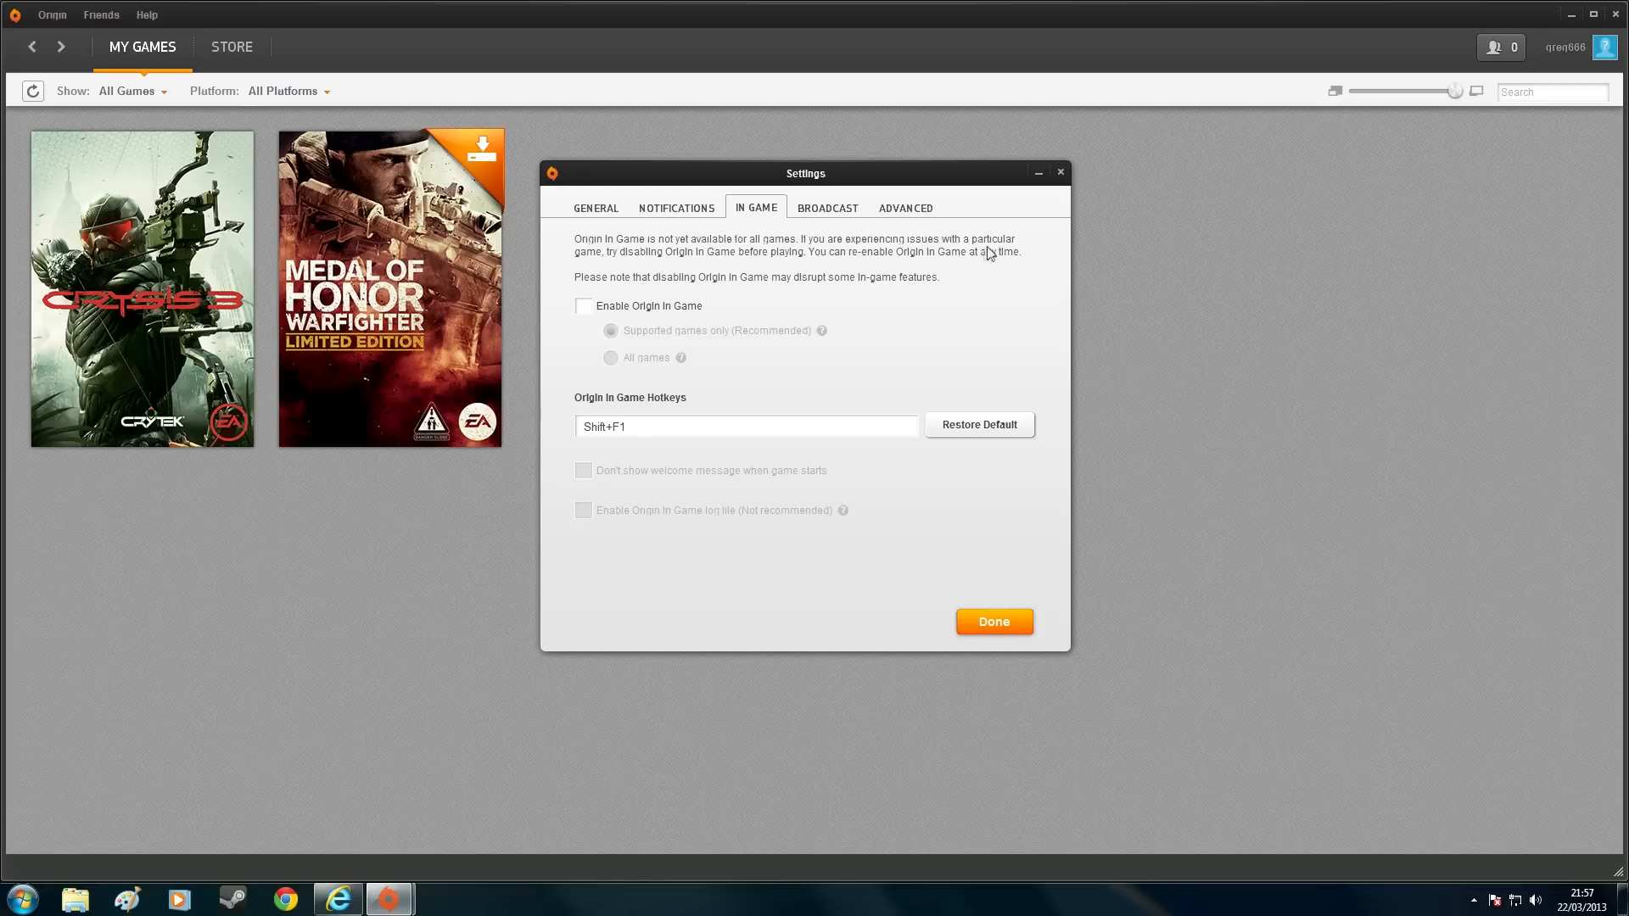
mouse_move(724, 277)
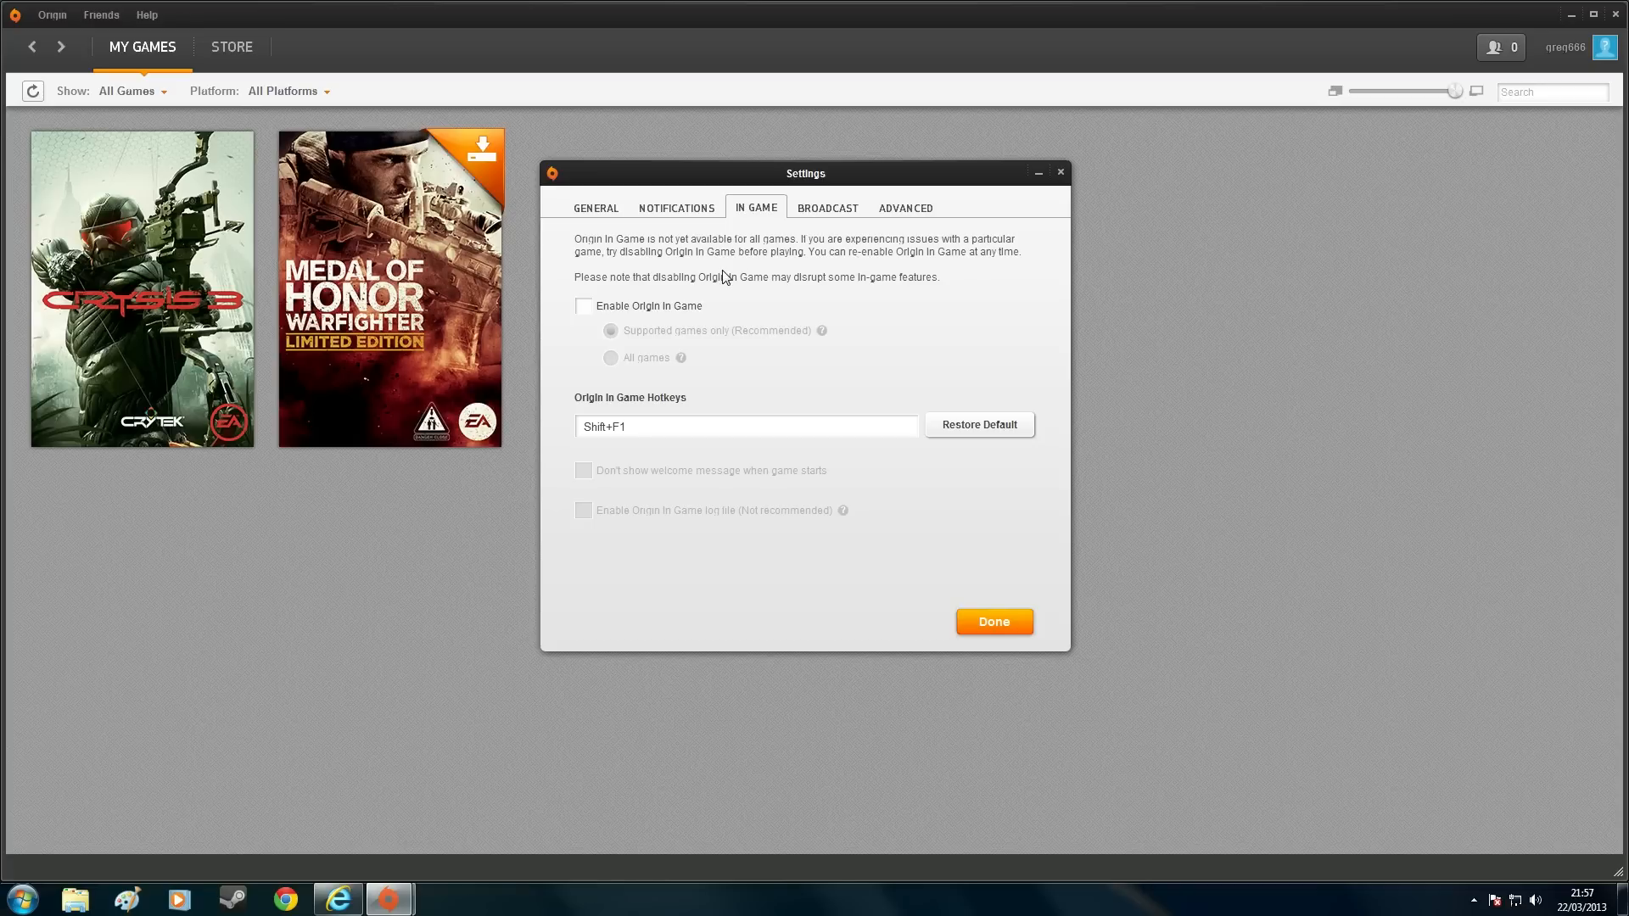
mouse_move(959, 278)
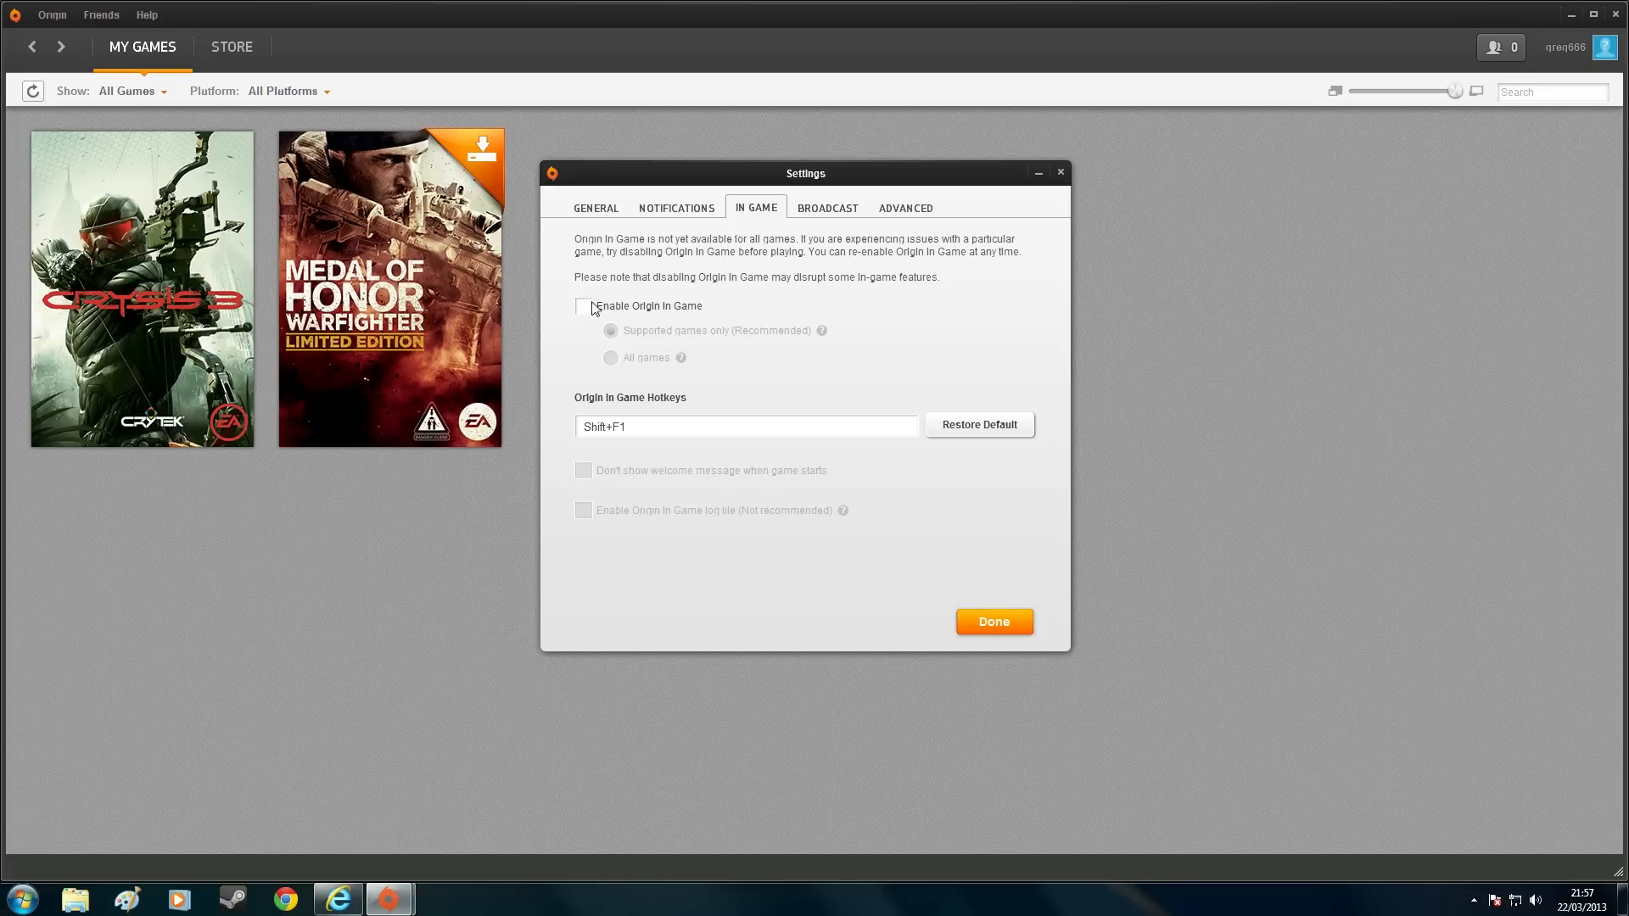
mouse_move(992, 622)
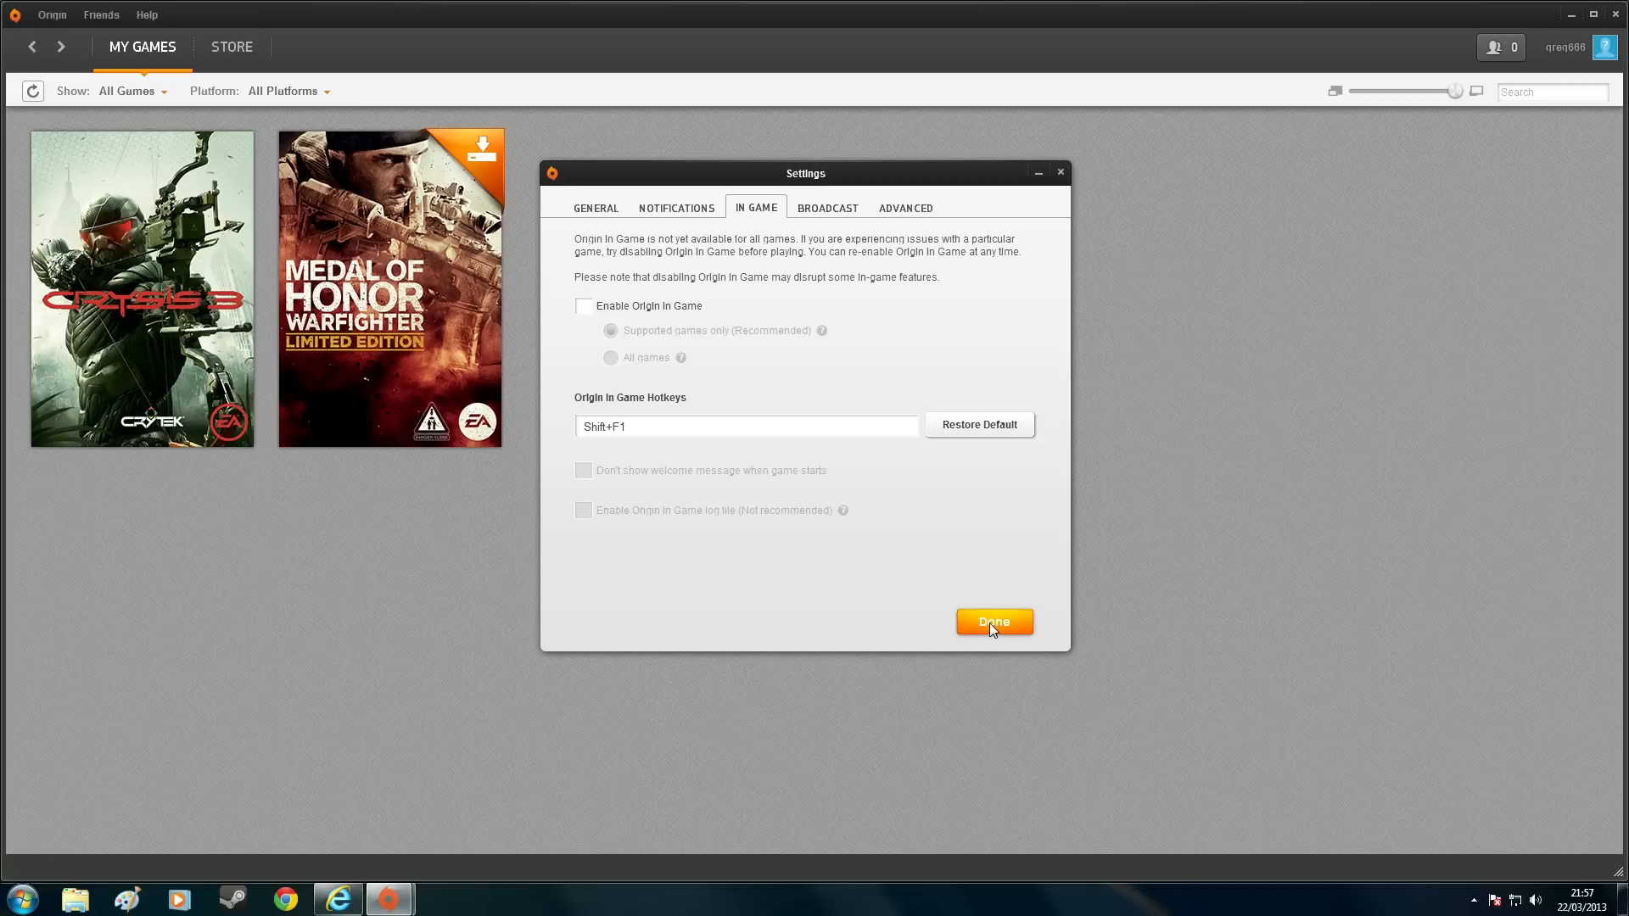
click(992, 621)
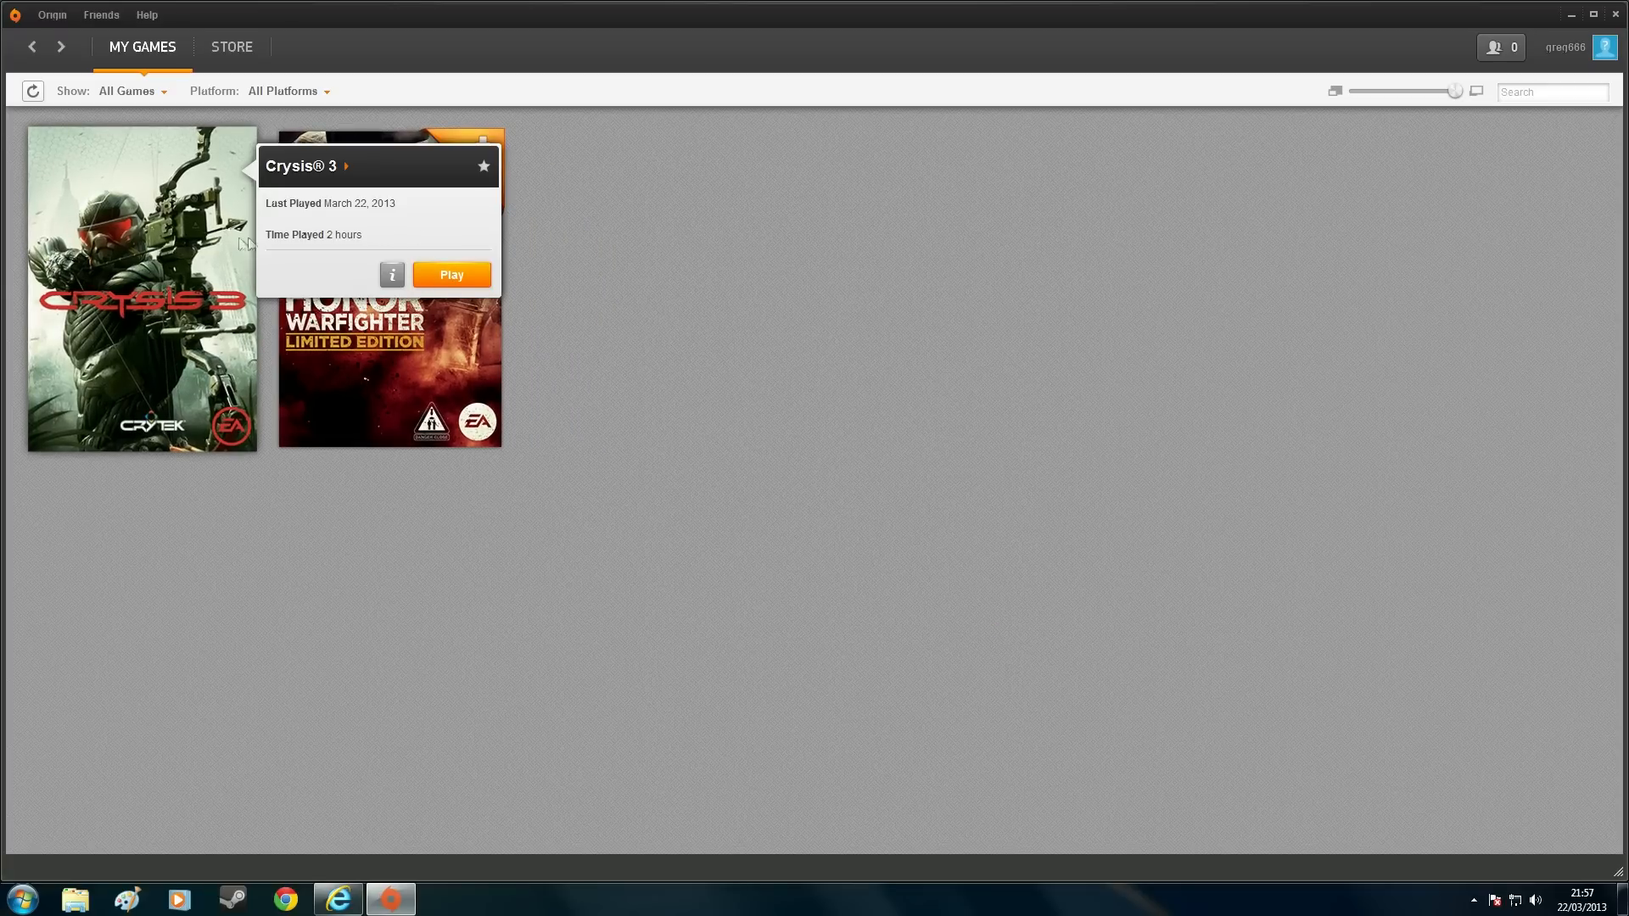
mouse_move(316, 187)
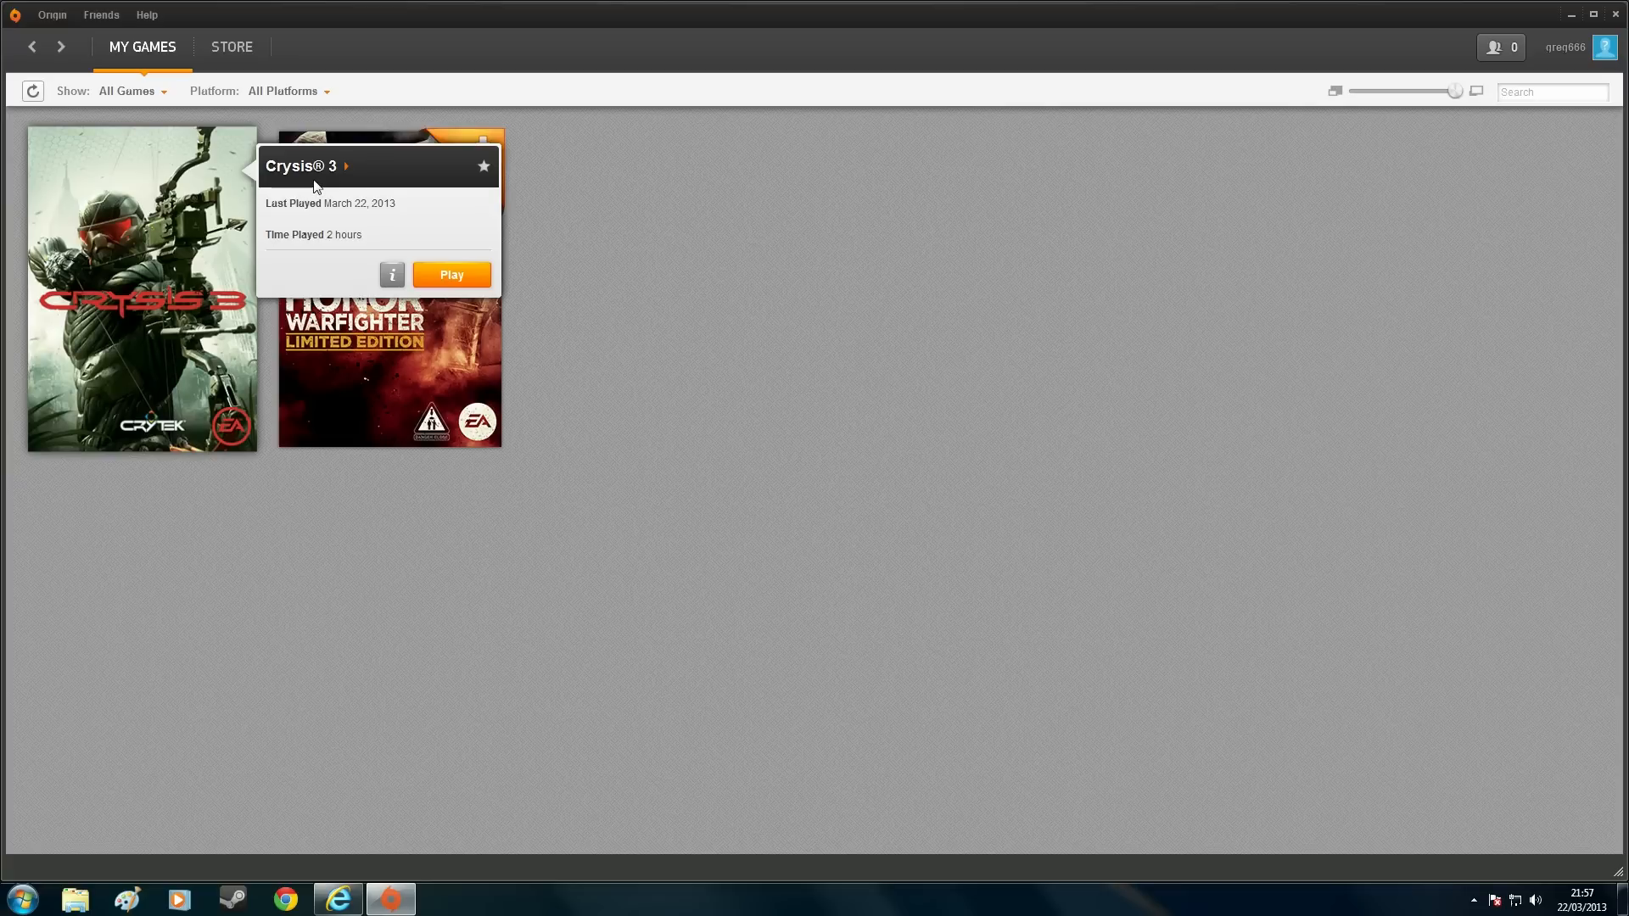
mouse_move(208, 240)
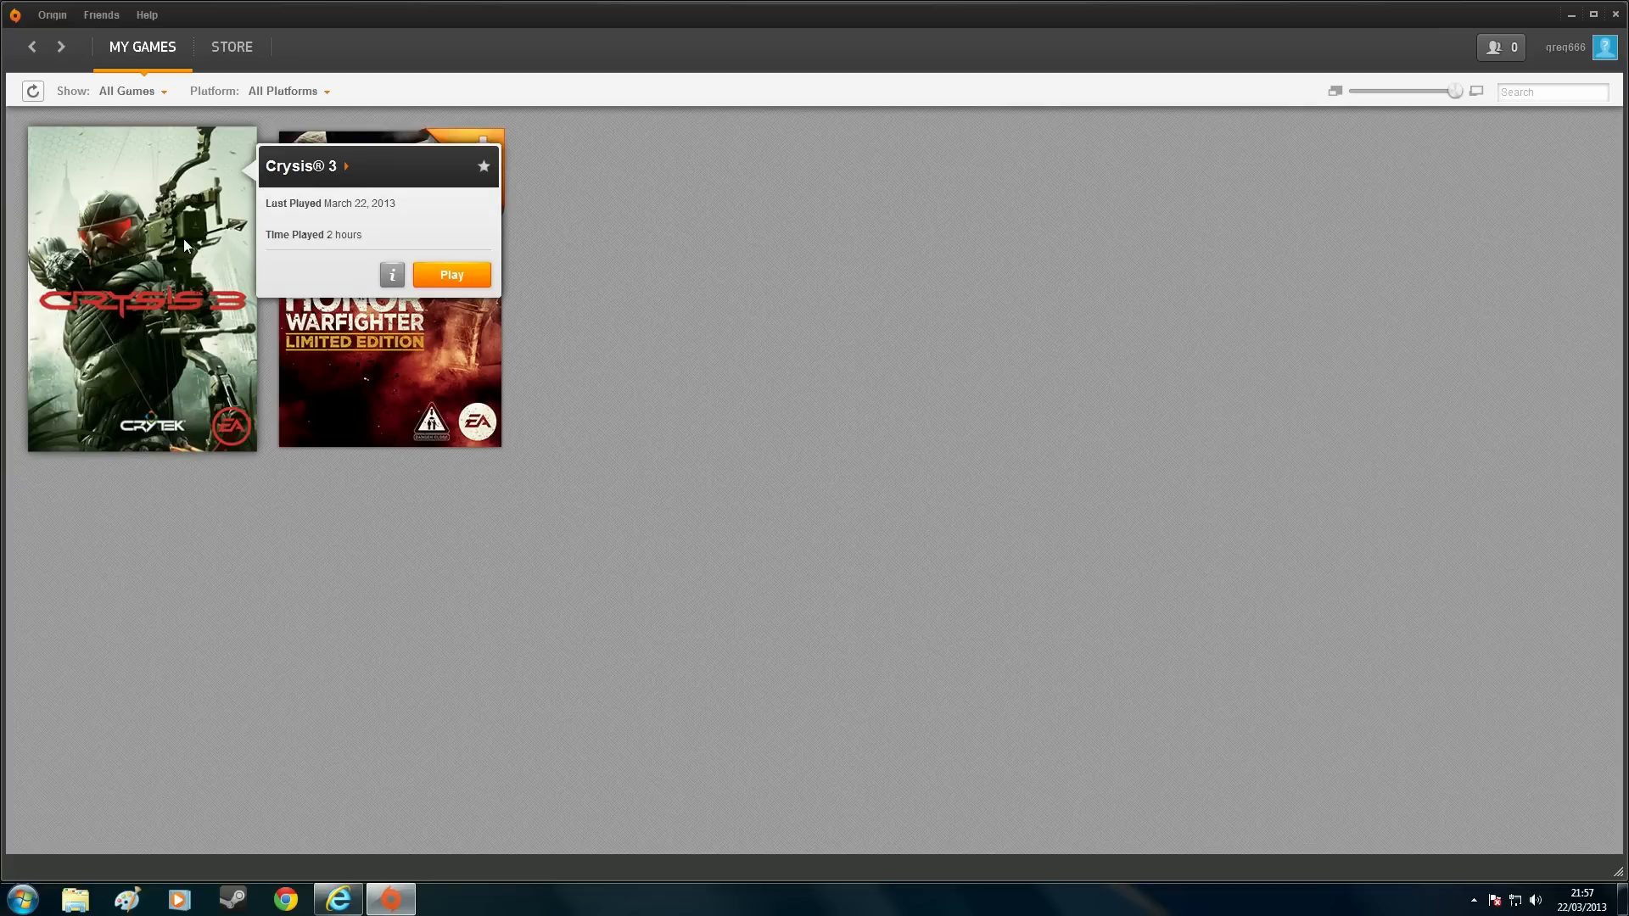
mouse_move(455, 268)
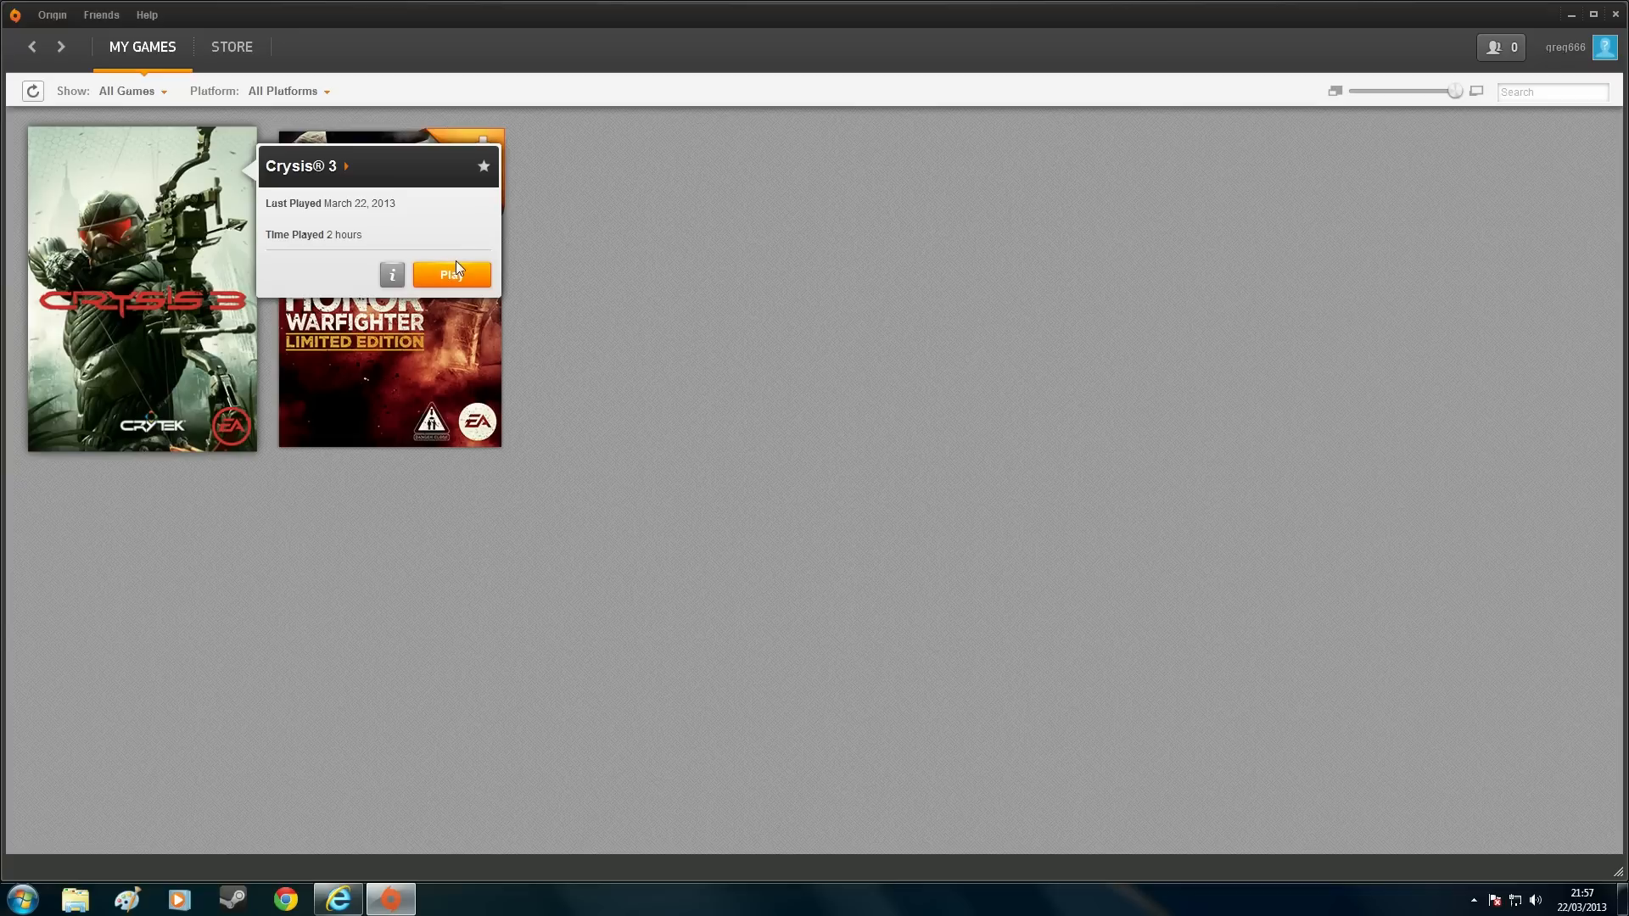
mouse_move(416, 253)
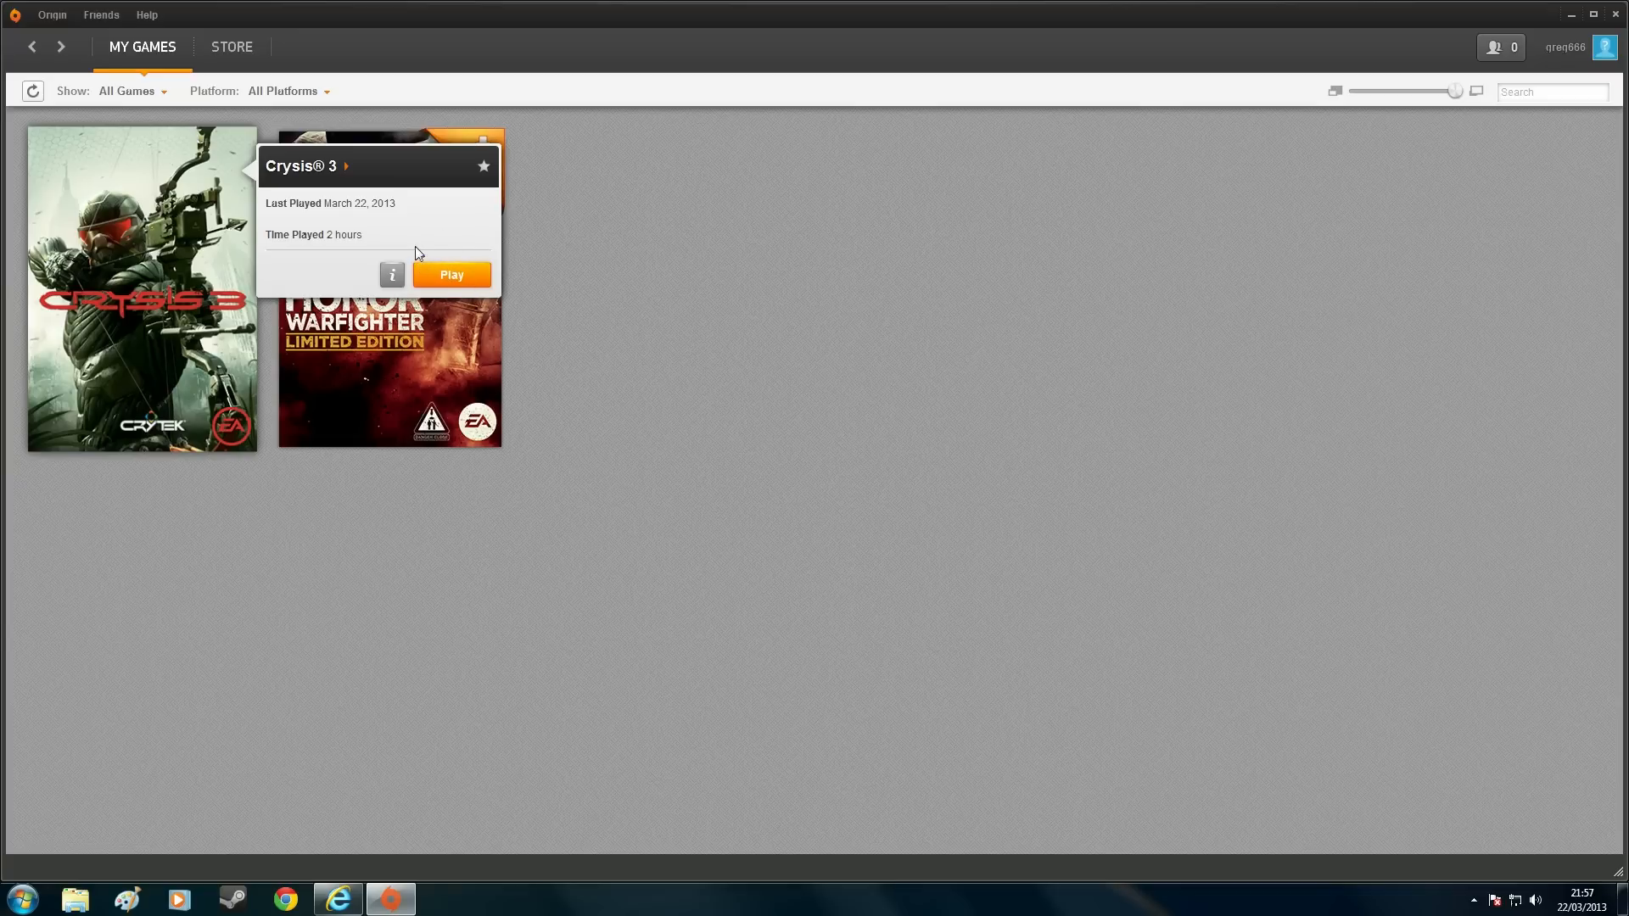
mouse_move(224, 199)
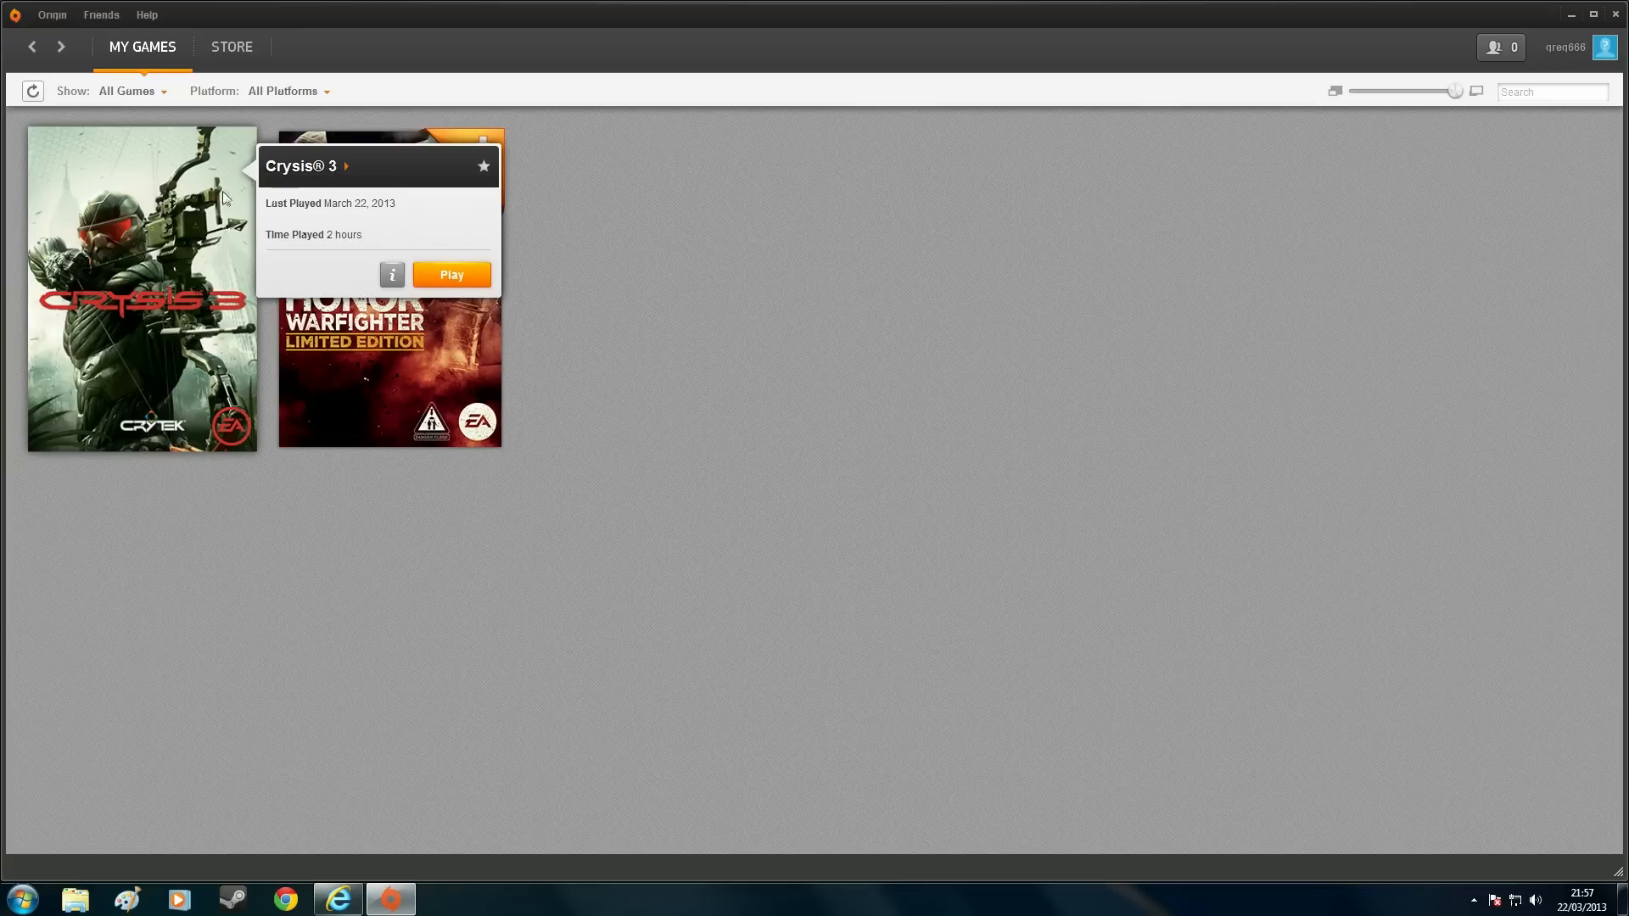
mouse_move(382, 173)
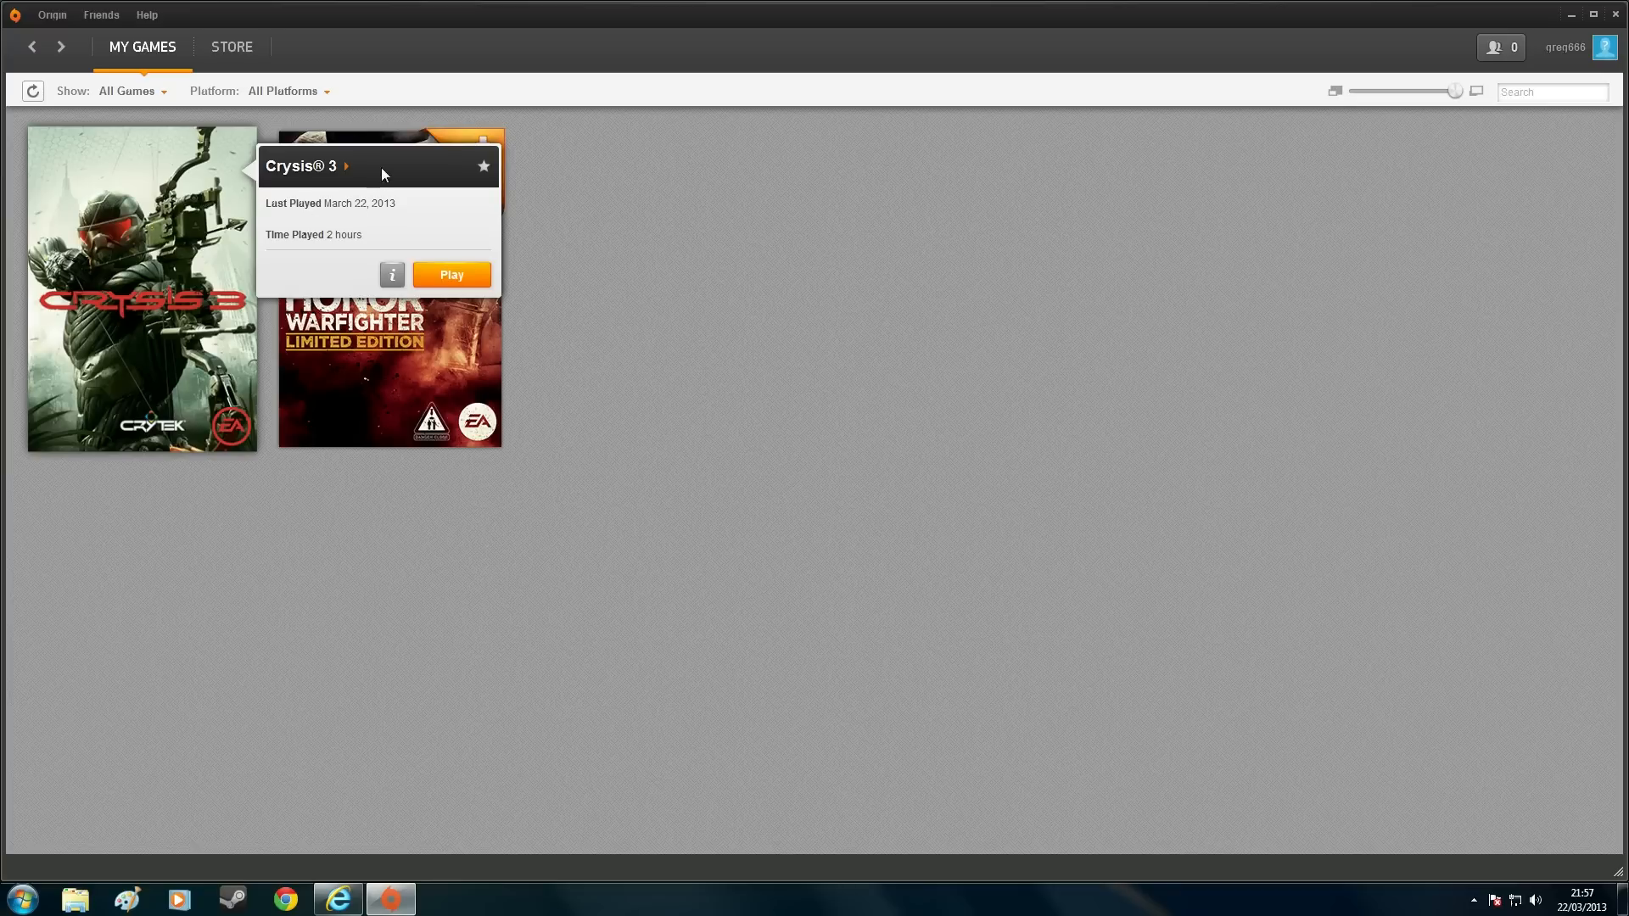
click(50, 14)
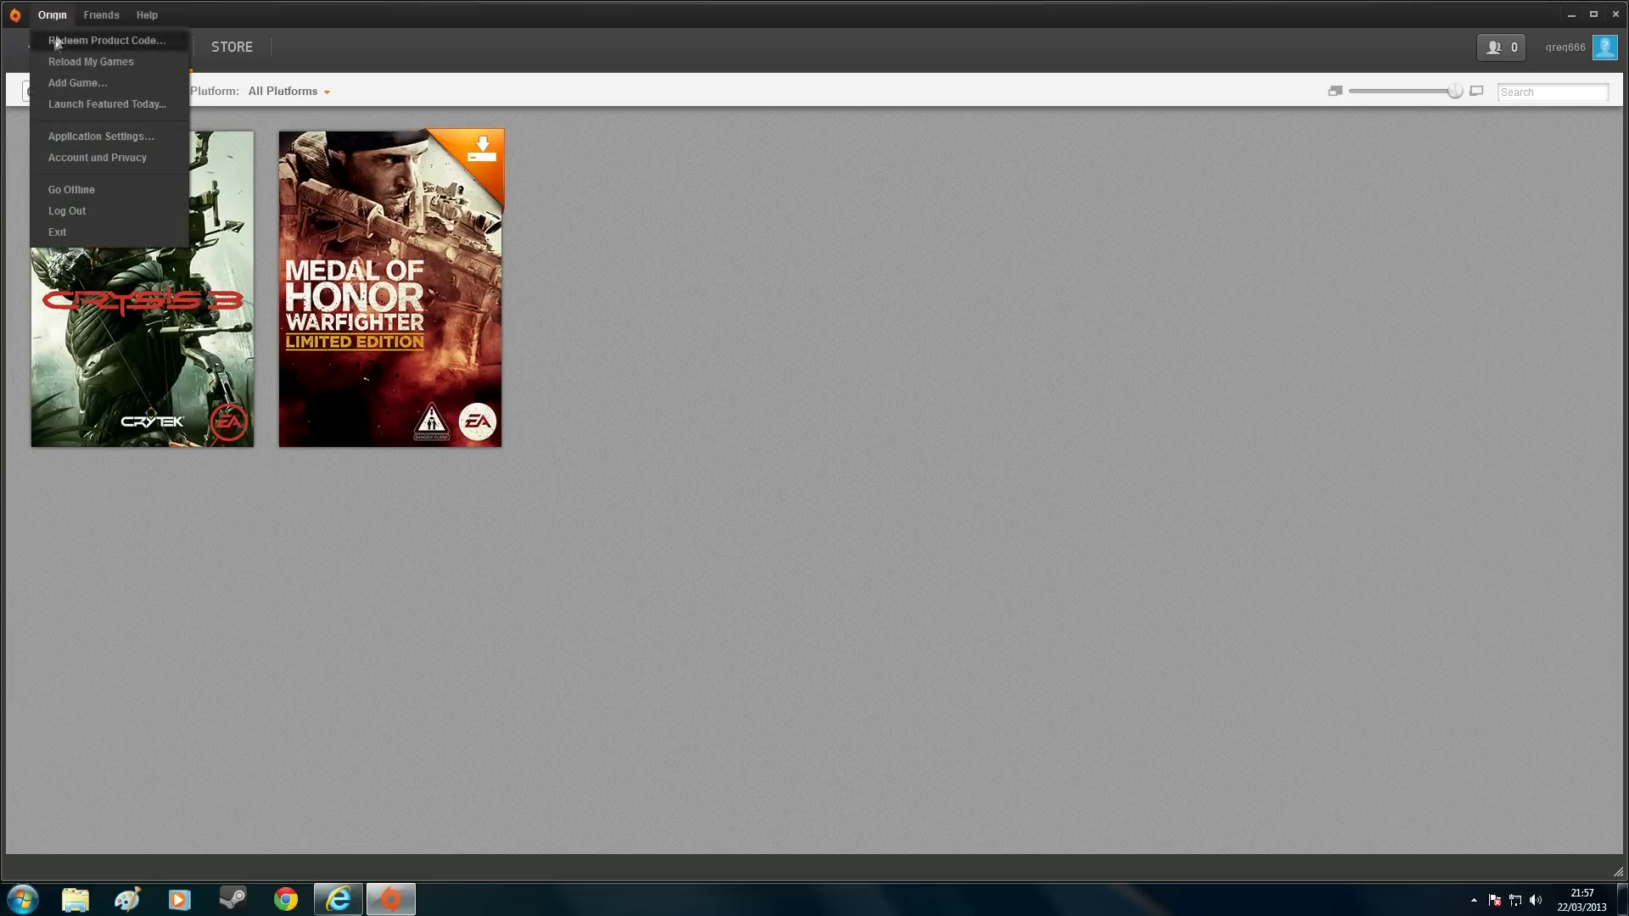
click(101, 135)
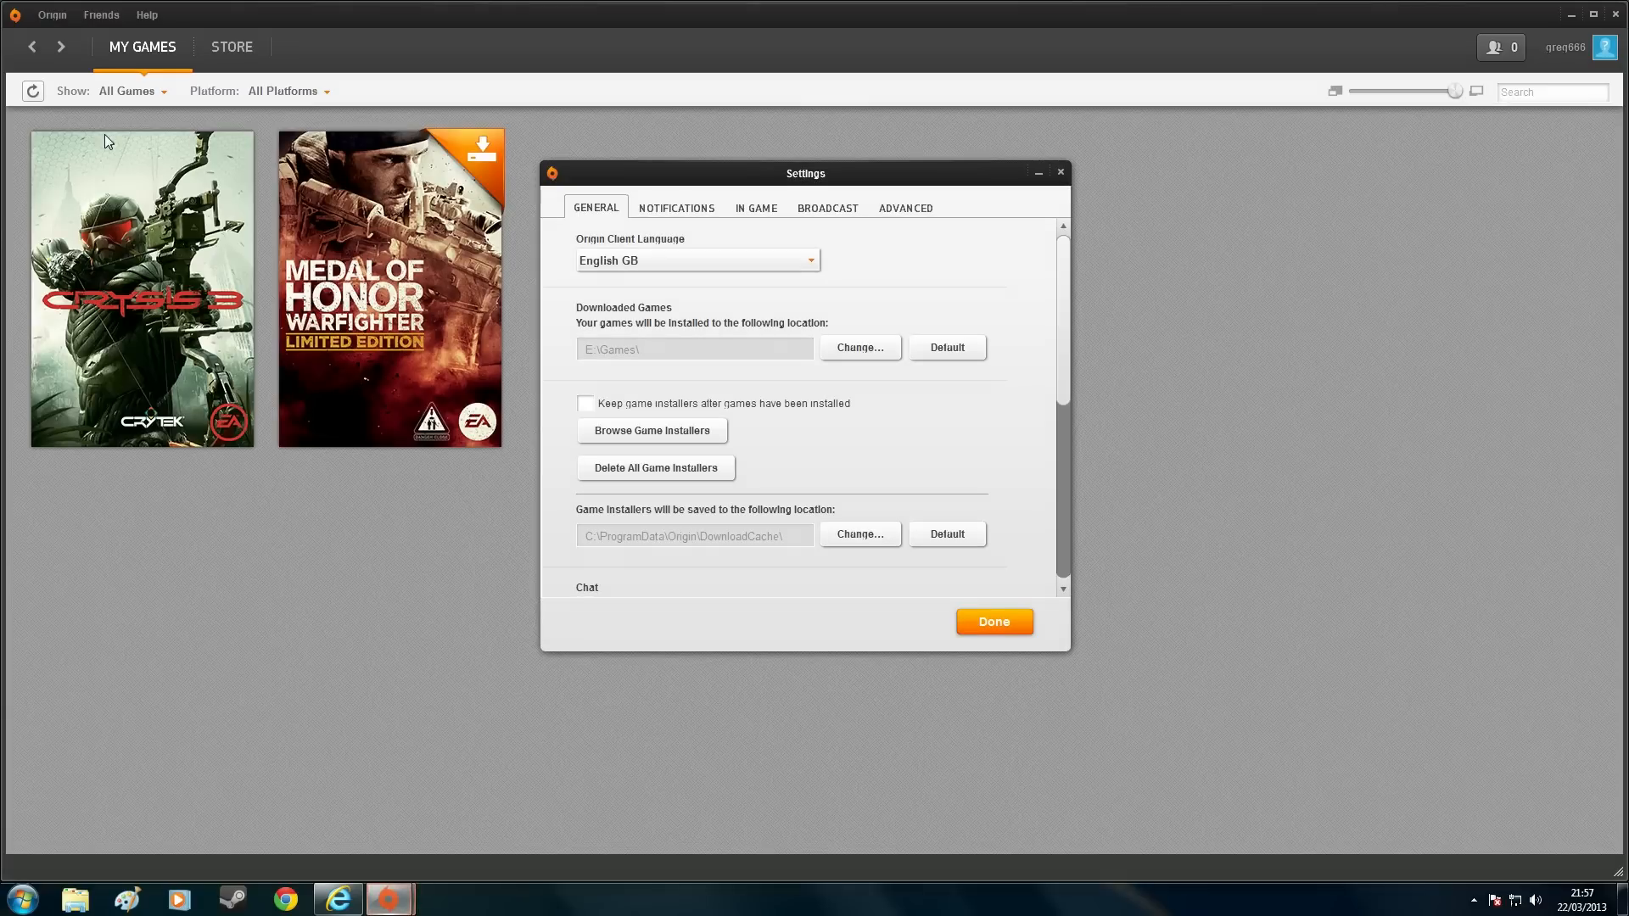
click(755, 208)
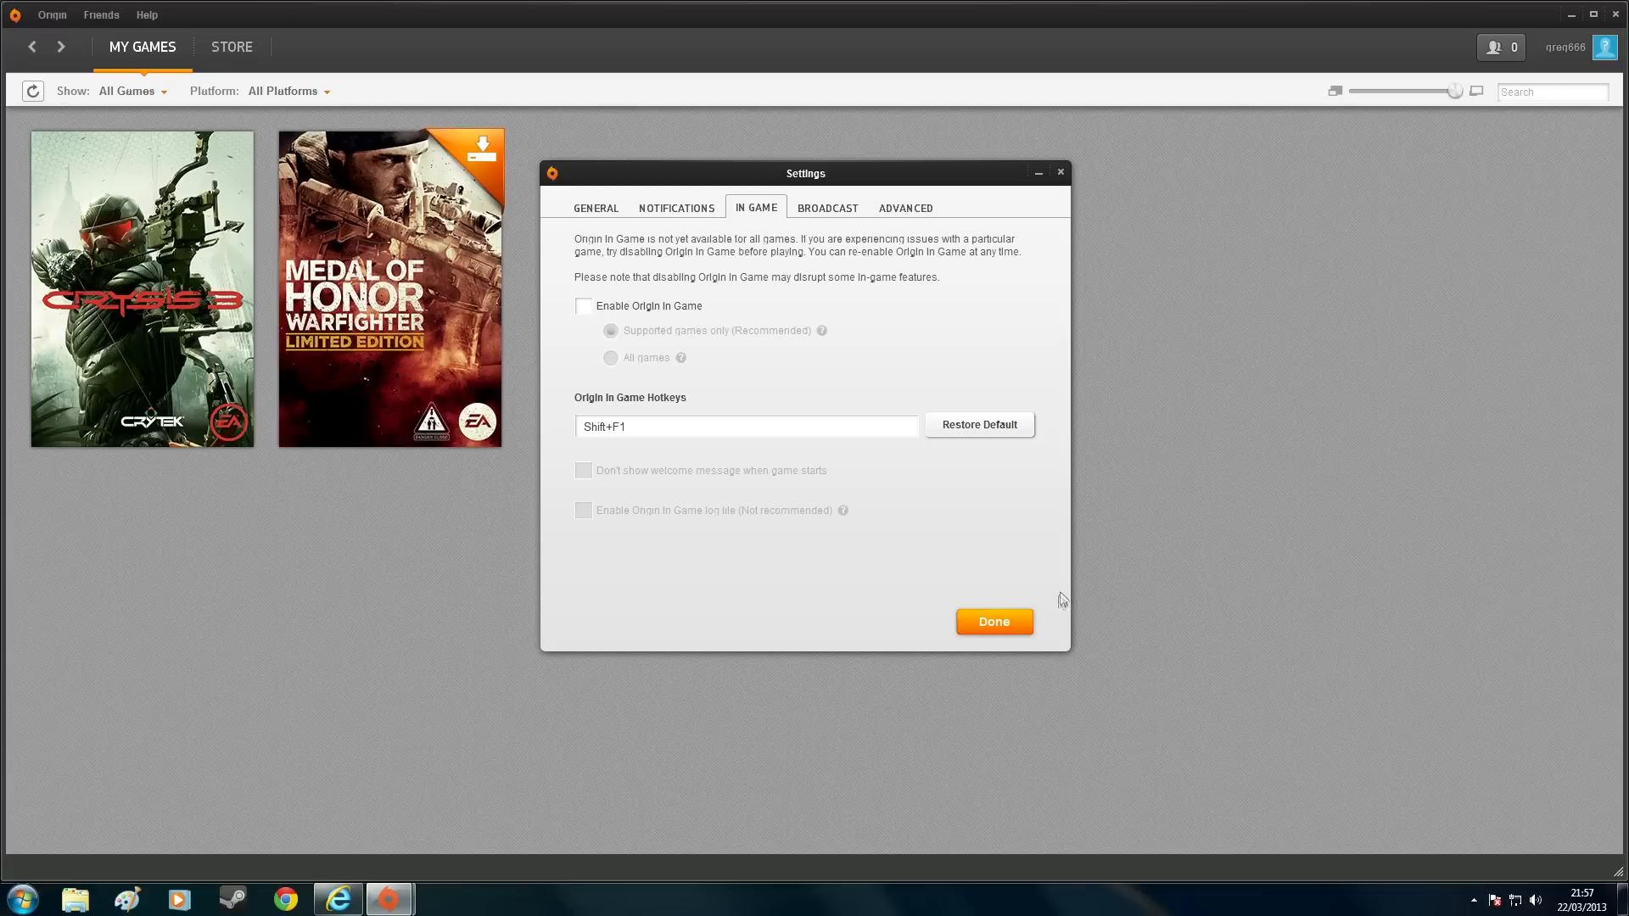
click(992, 621)
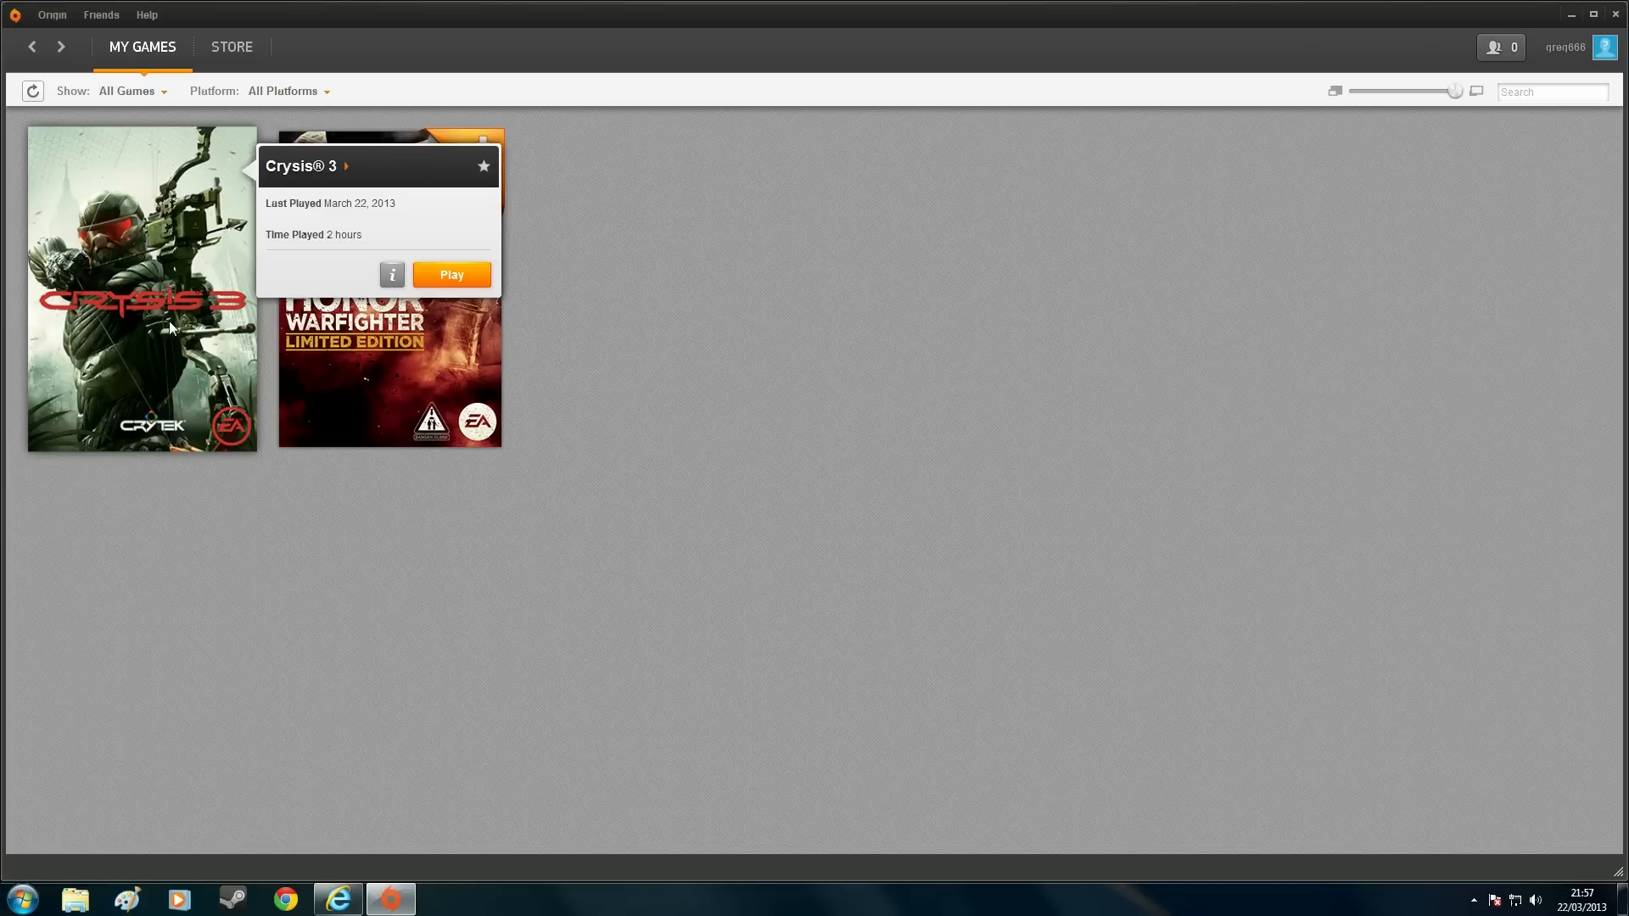
mouse_move(195, 286)
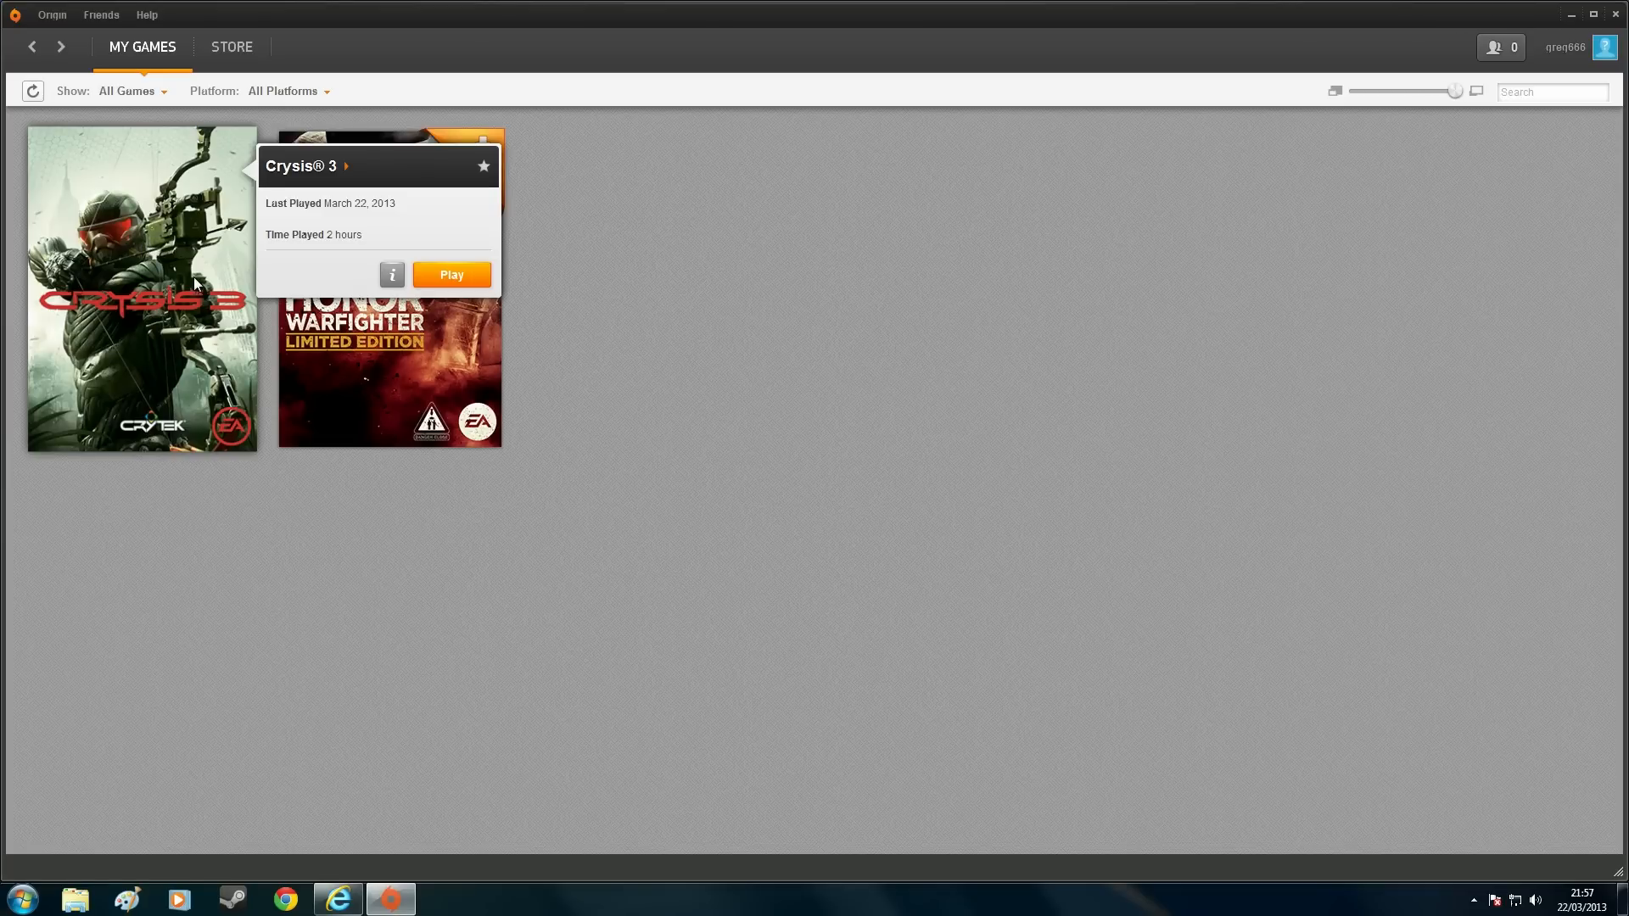